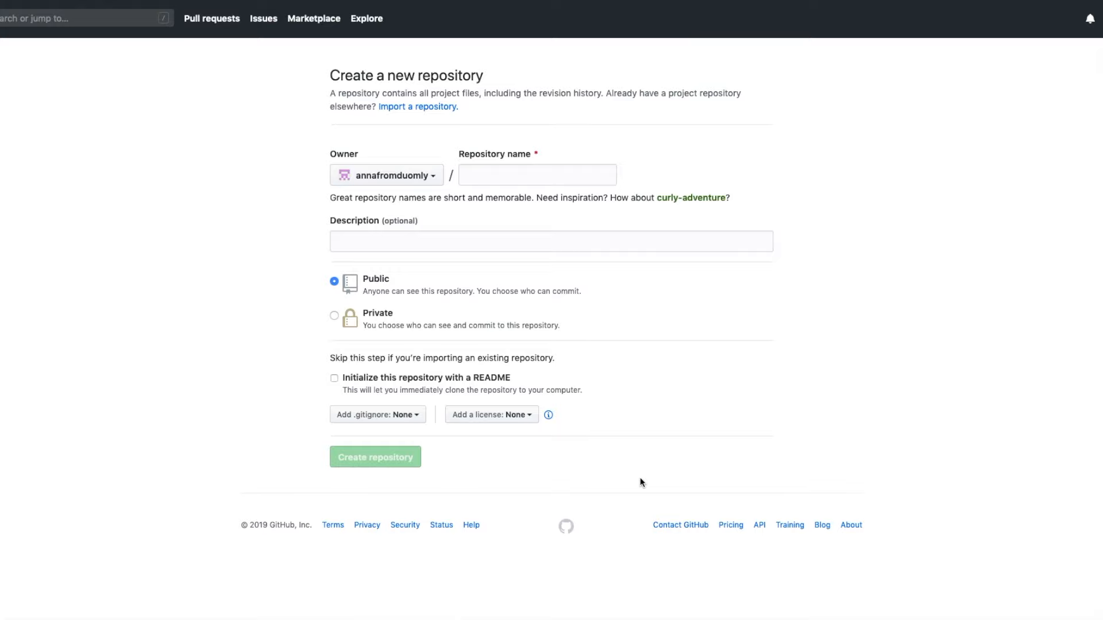
# - Name the repository test-project, initialize it with a README, and create it
pyautogui.click(537, 174)
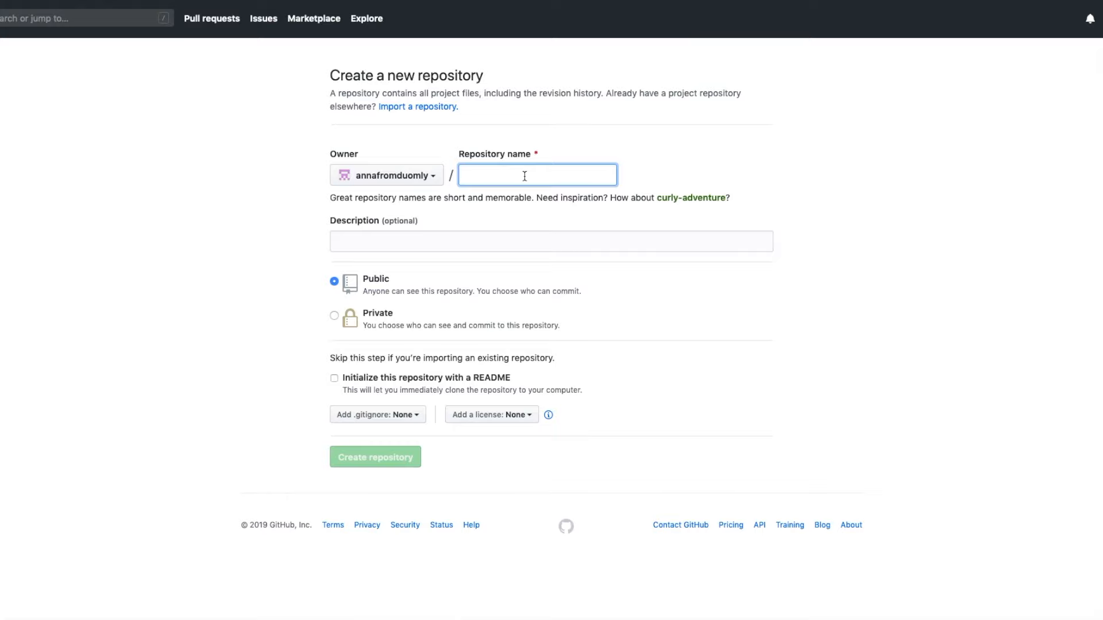
pyautogui.write('test-proe')
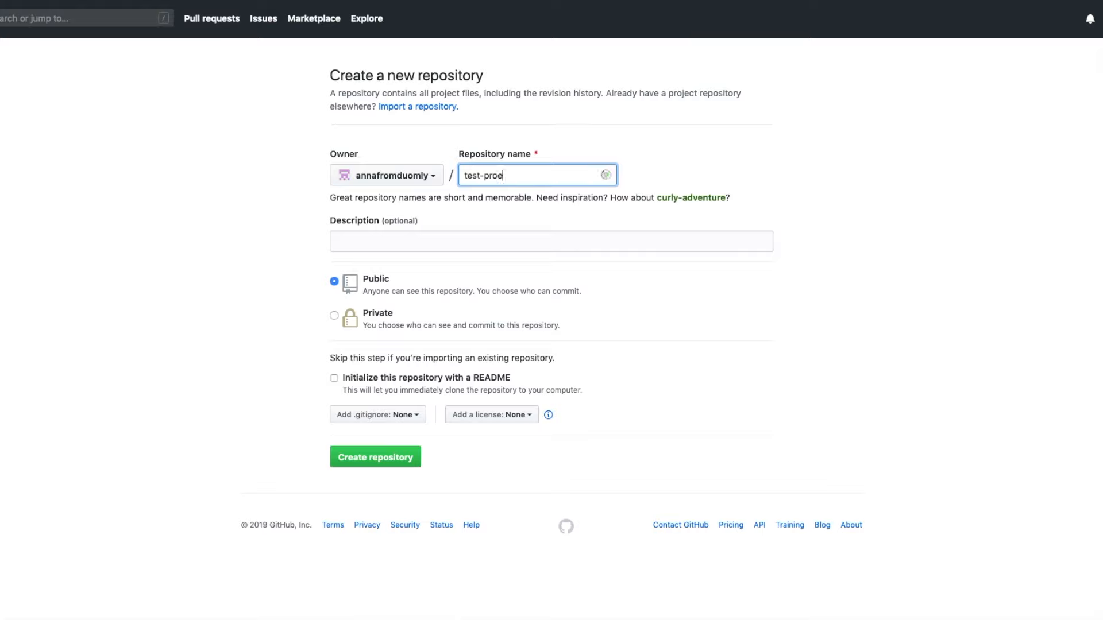
pyautogui.write('ct')
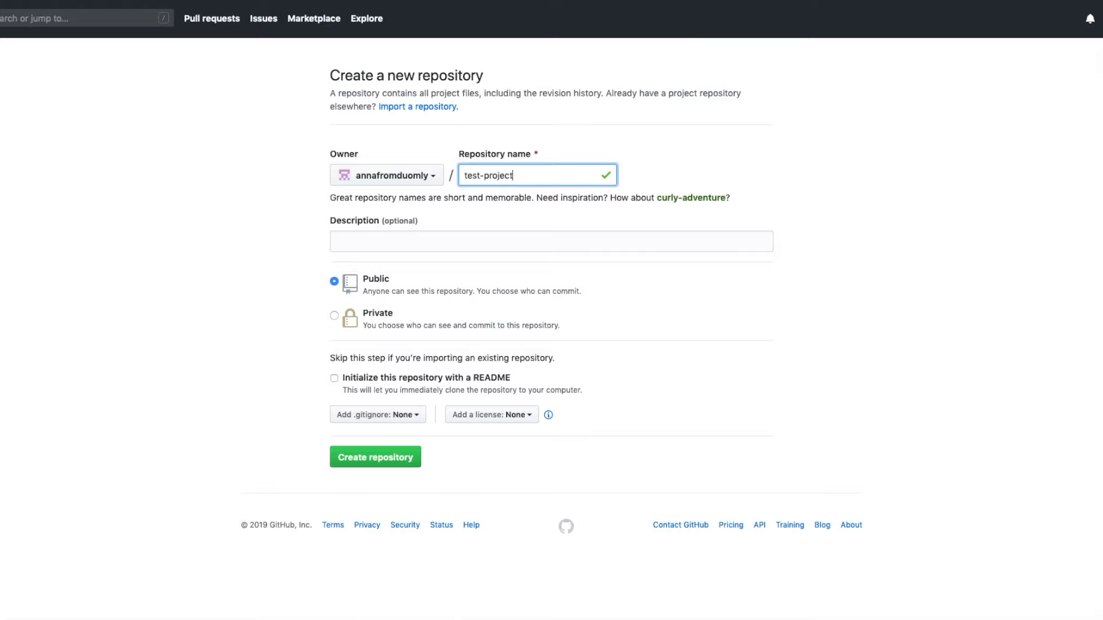
pyautogui.moveTo(372, 330)
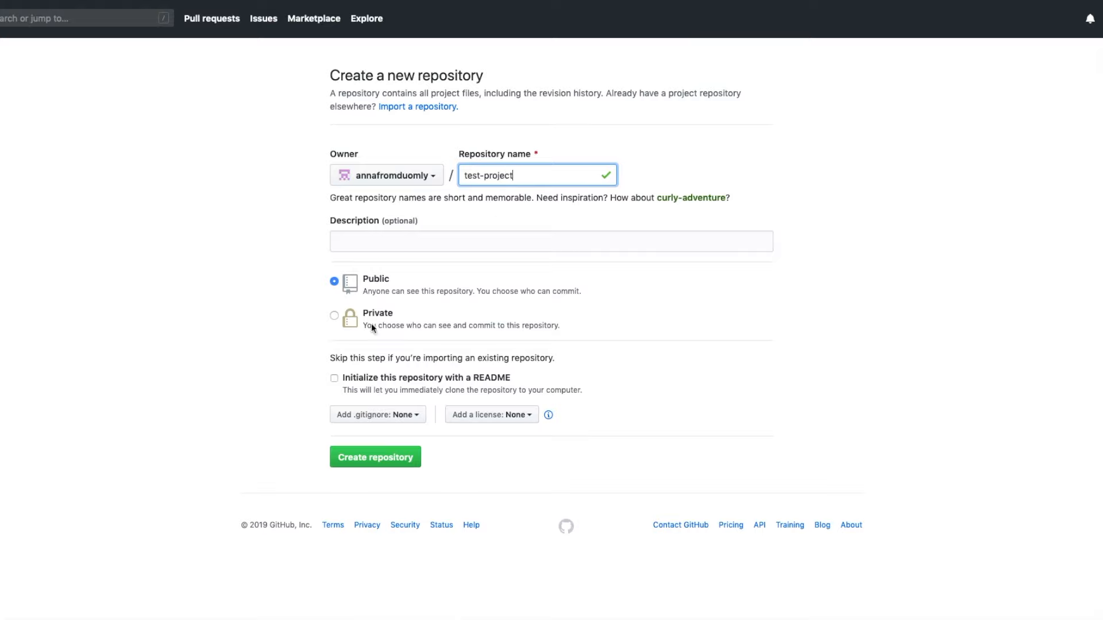
pyautogui.moveTo(372, 380)
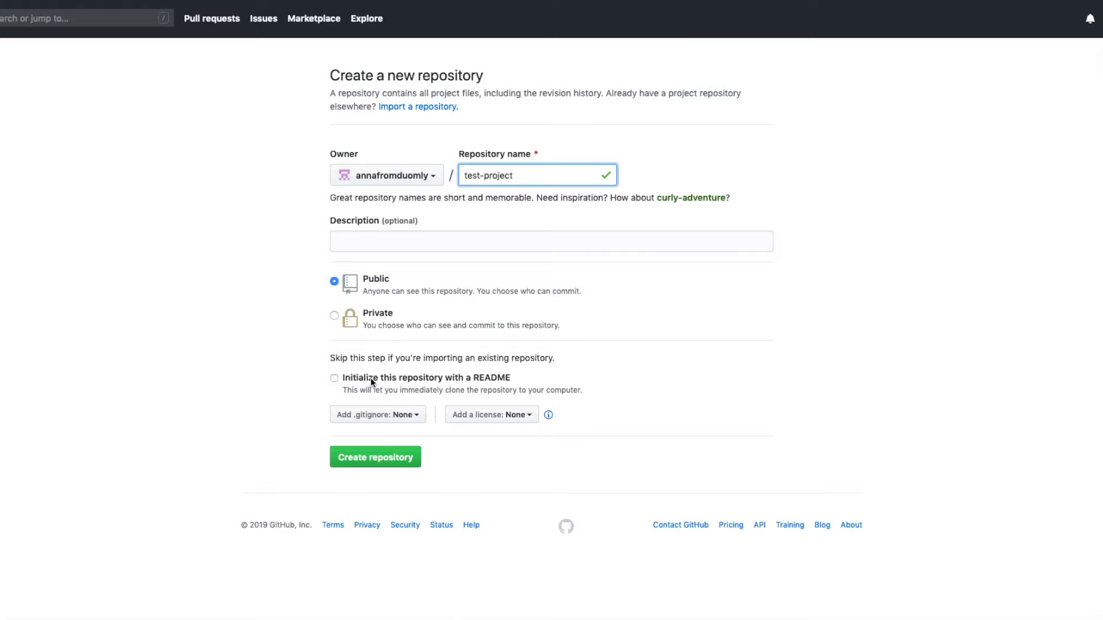
pyautogui.click(334, 378)
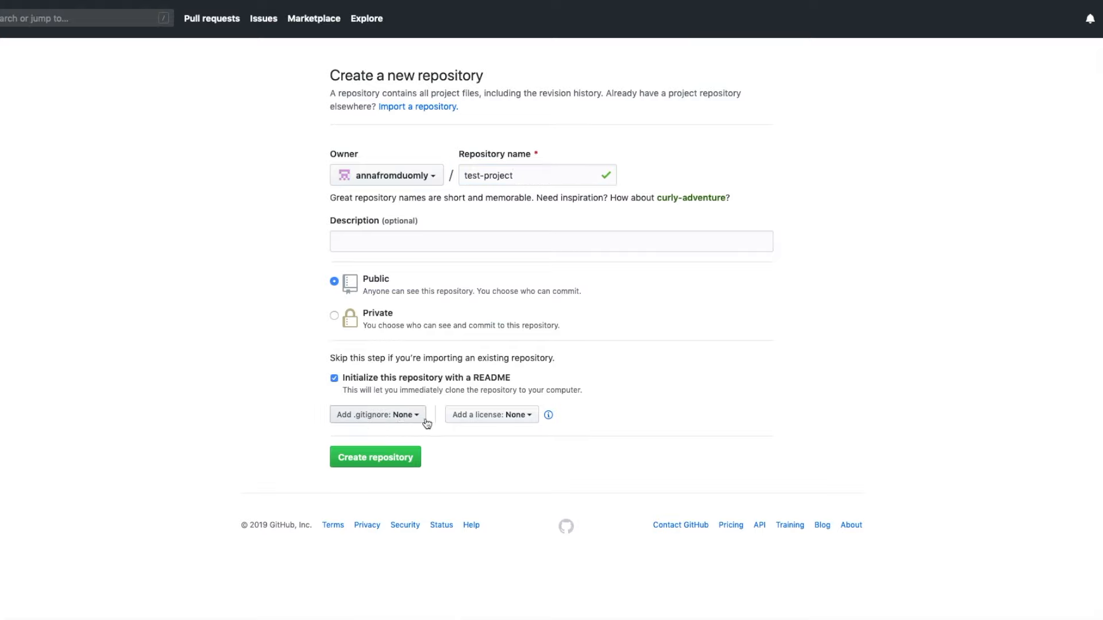
pyautogui.moveTo(454, 463)
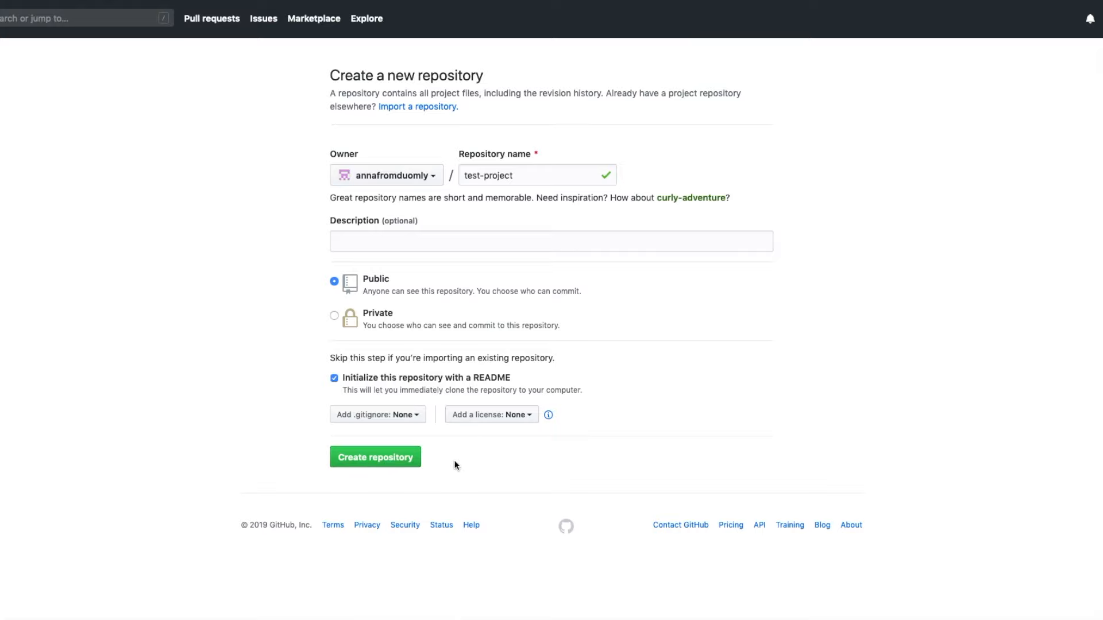
pyautogui.click(375, 456)
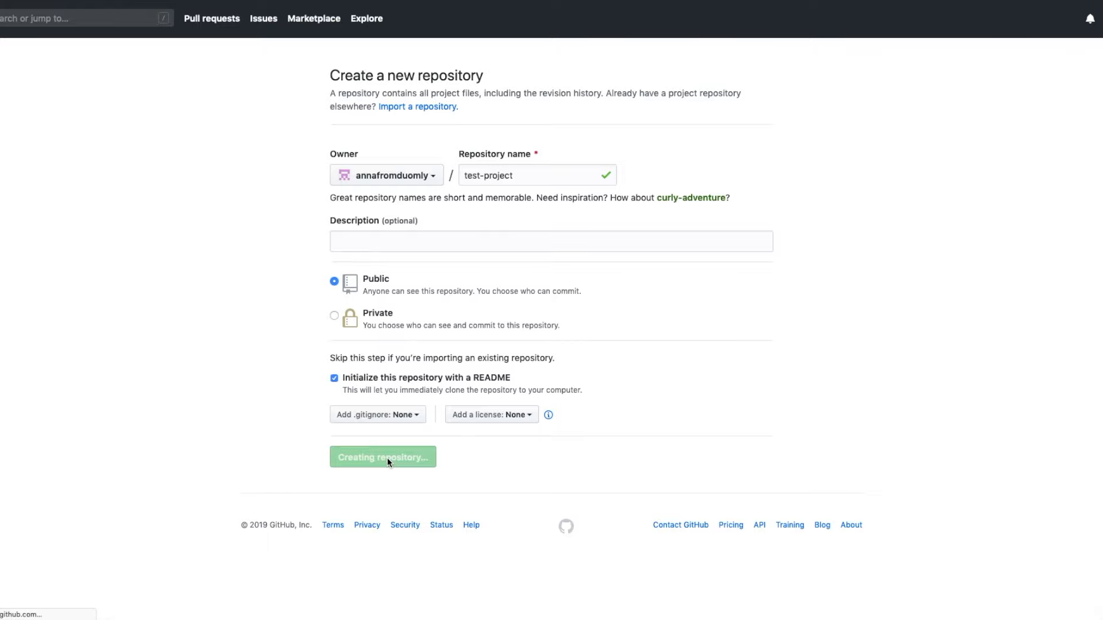
# - Show the HTTPS clone URL via the Clone or download button on the repository page
pyautogui.click(382, 456)
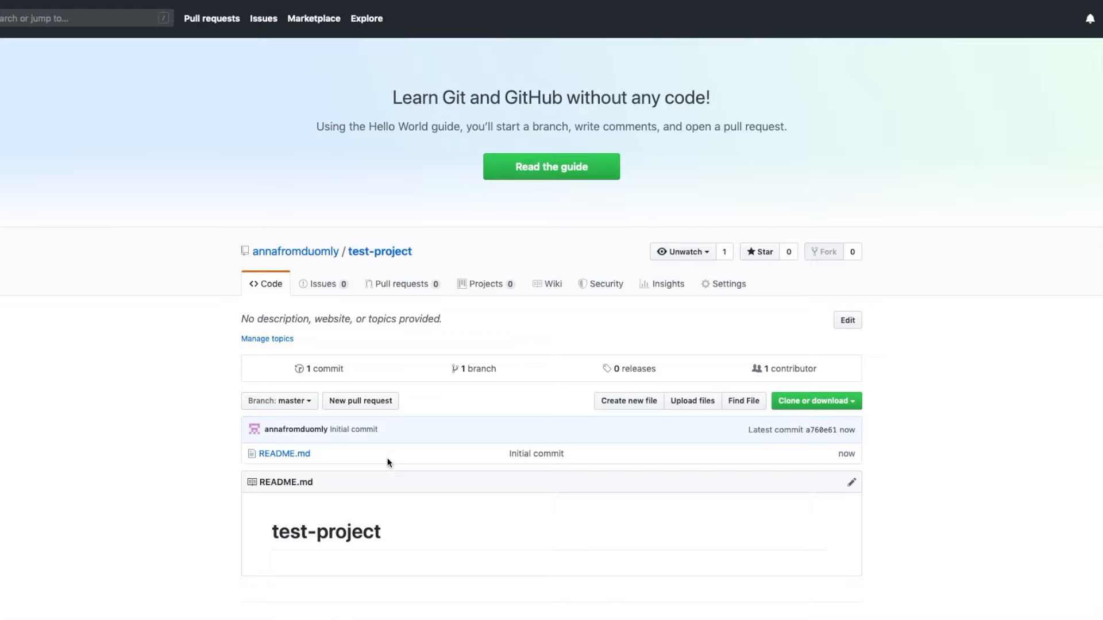
pyautogui.moveTo(283, 454)
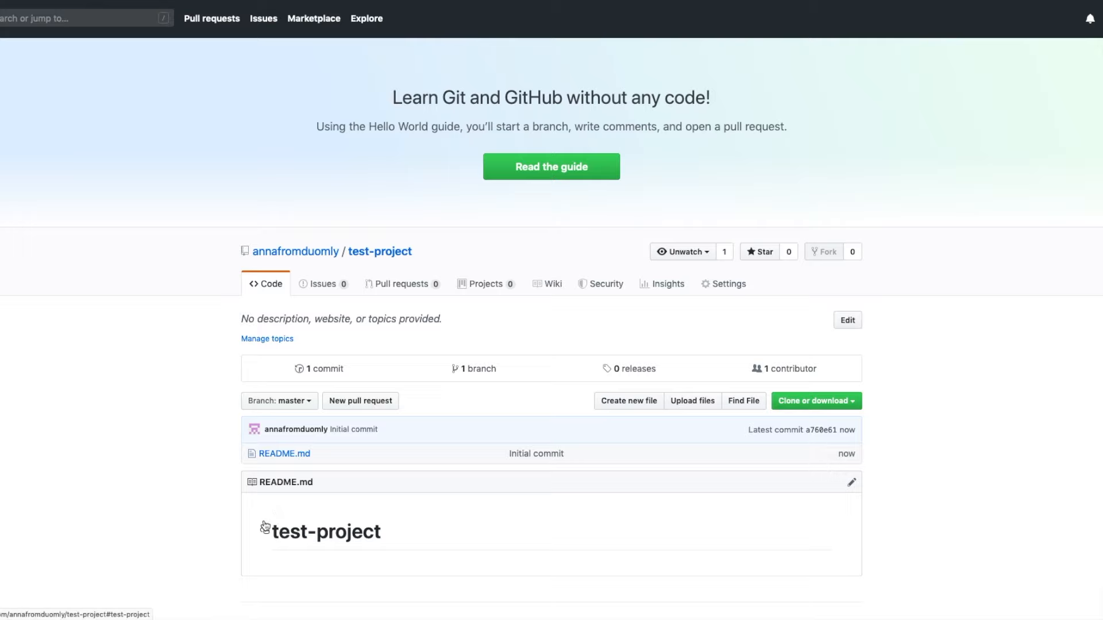
pyautogui.scroll(-3)
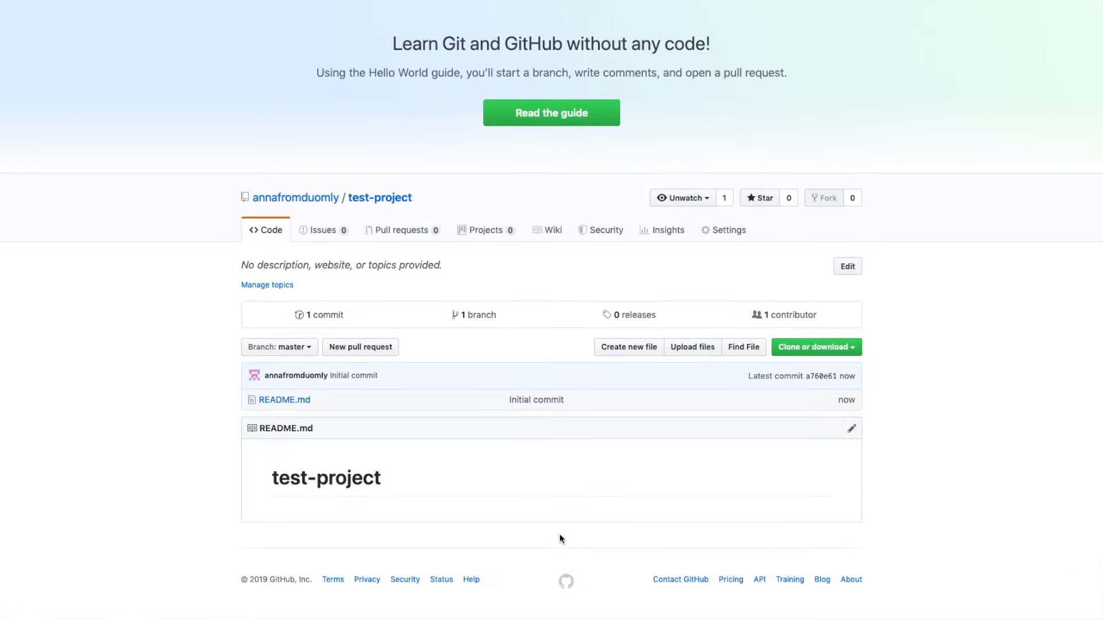
pyautogui.moveTo(708, 519)
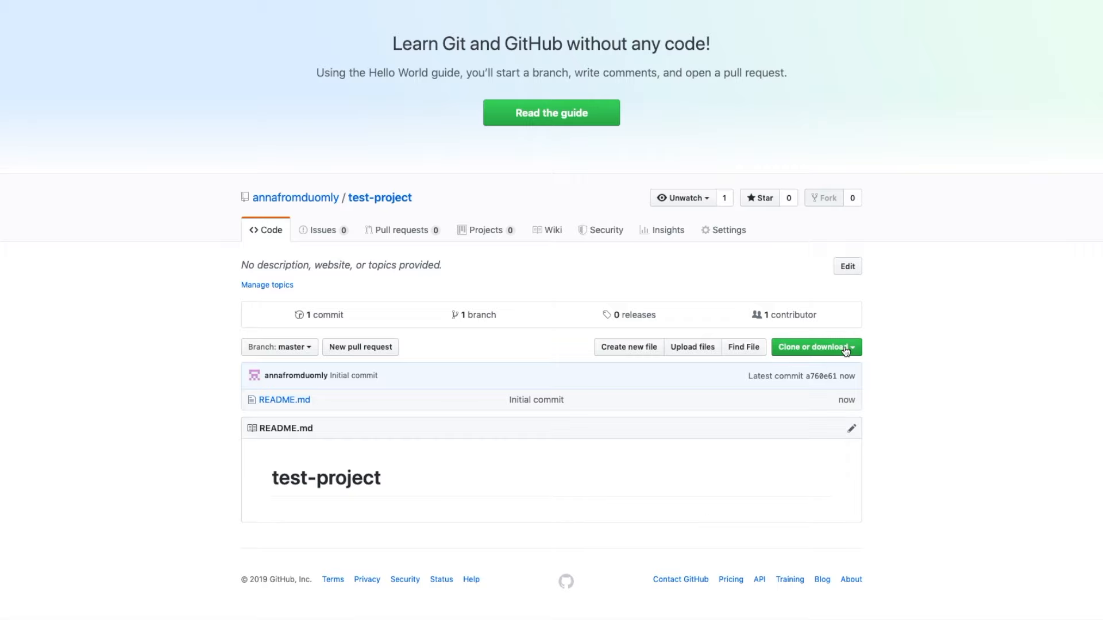
pyautogui.click(815, 347)
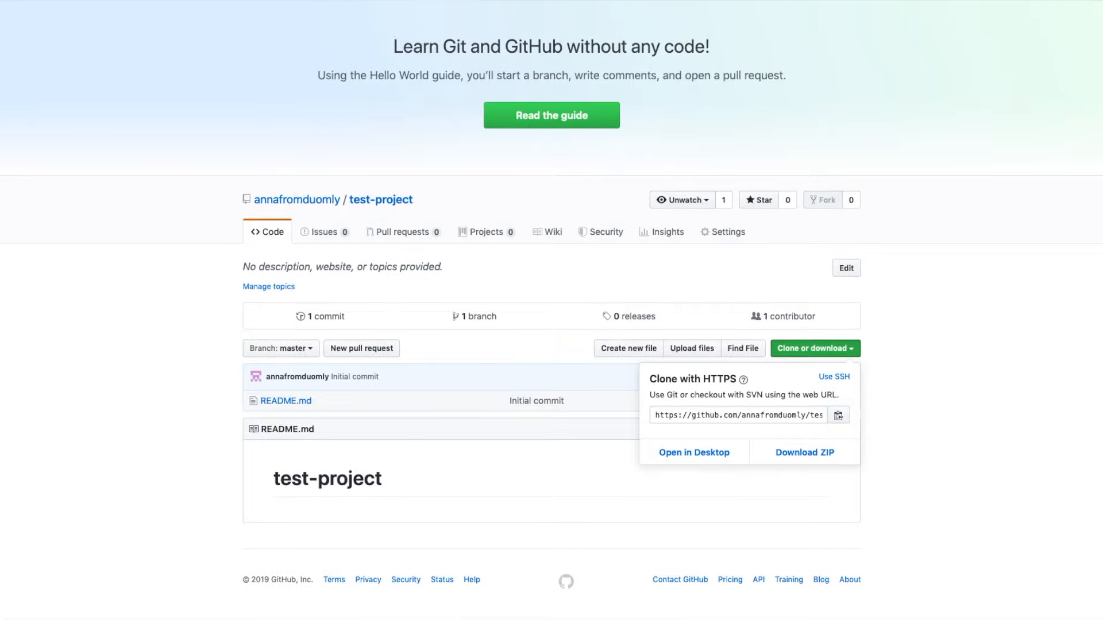
# - Run git clone with the copied URL, list the folder, and cd into test-project
pyautogui.click(694, 453)
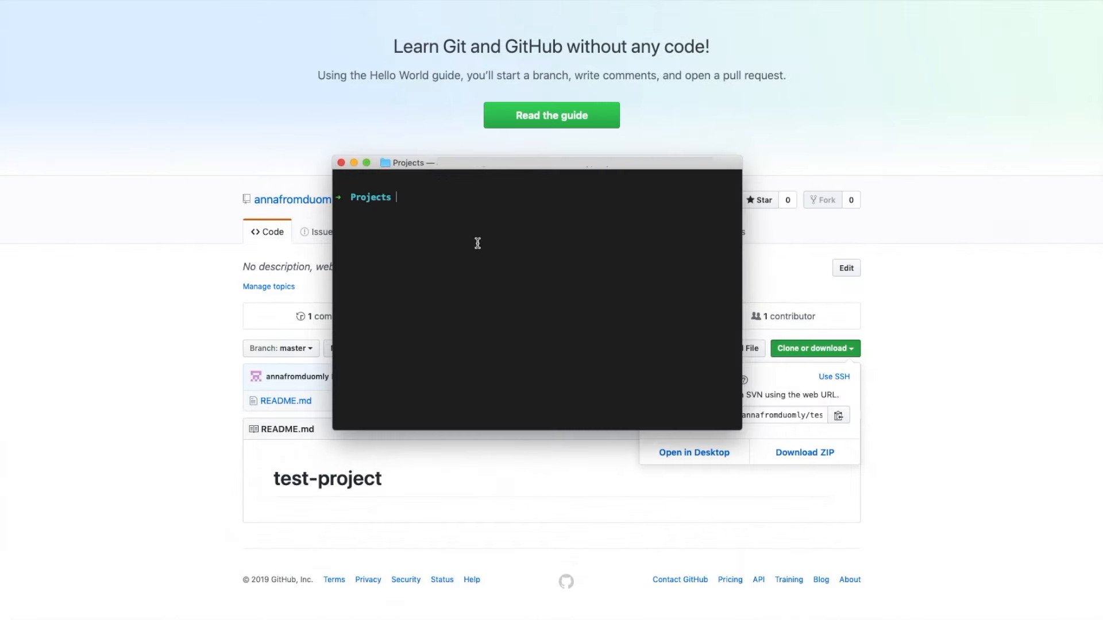
pyautogui.write('gi')
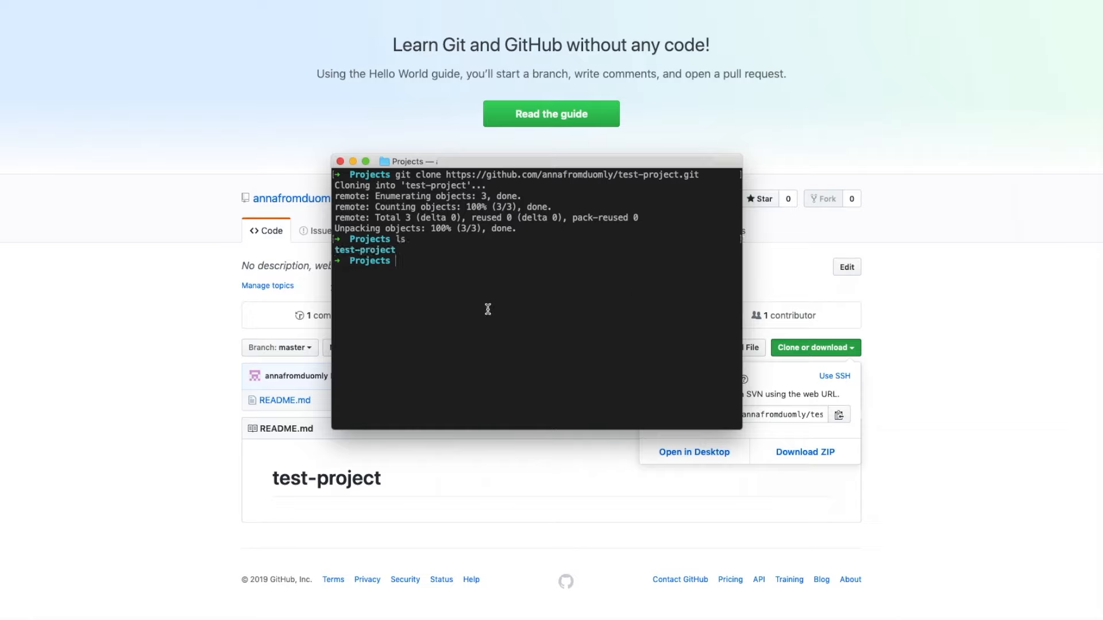
pyautogui.doubleClick(364, 250)
pyautogui.write('cd test-project')
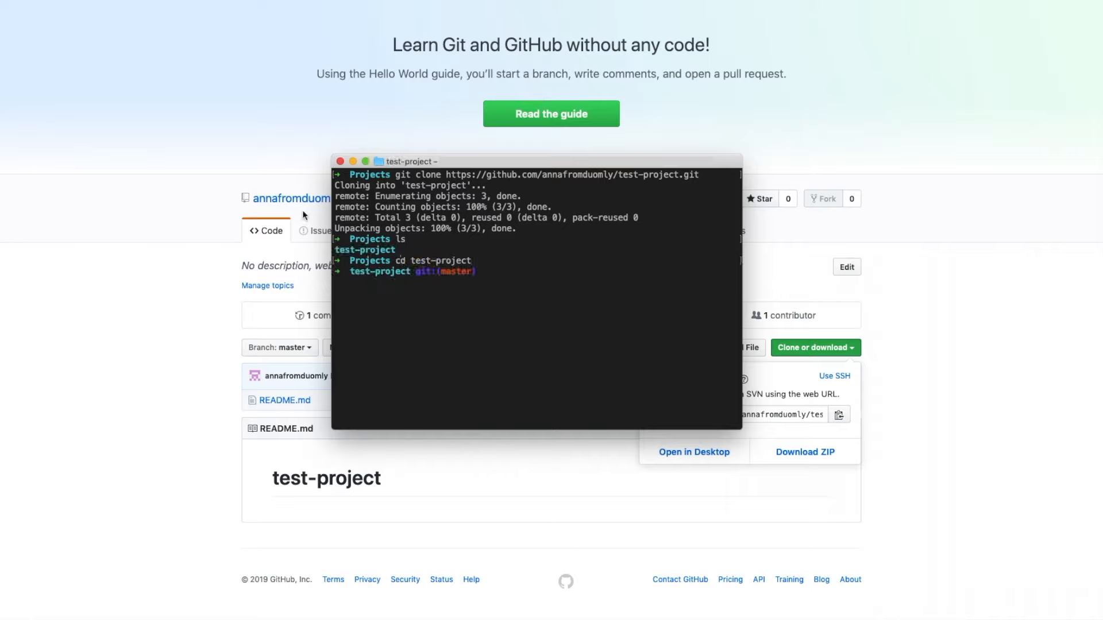
pyautogui.moveTo(493, 268)
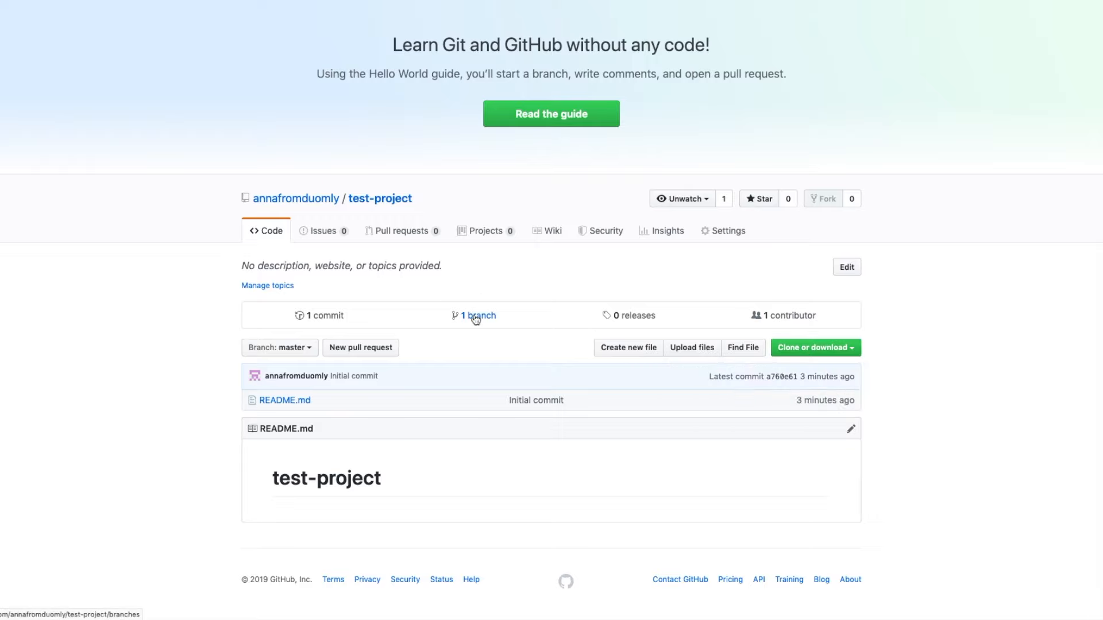
# - Create branch initial-file from the Branch: master switcher and reopen the branch list
pyautogui.click(279, 347)
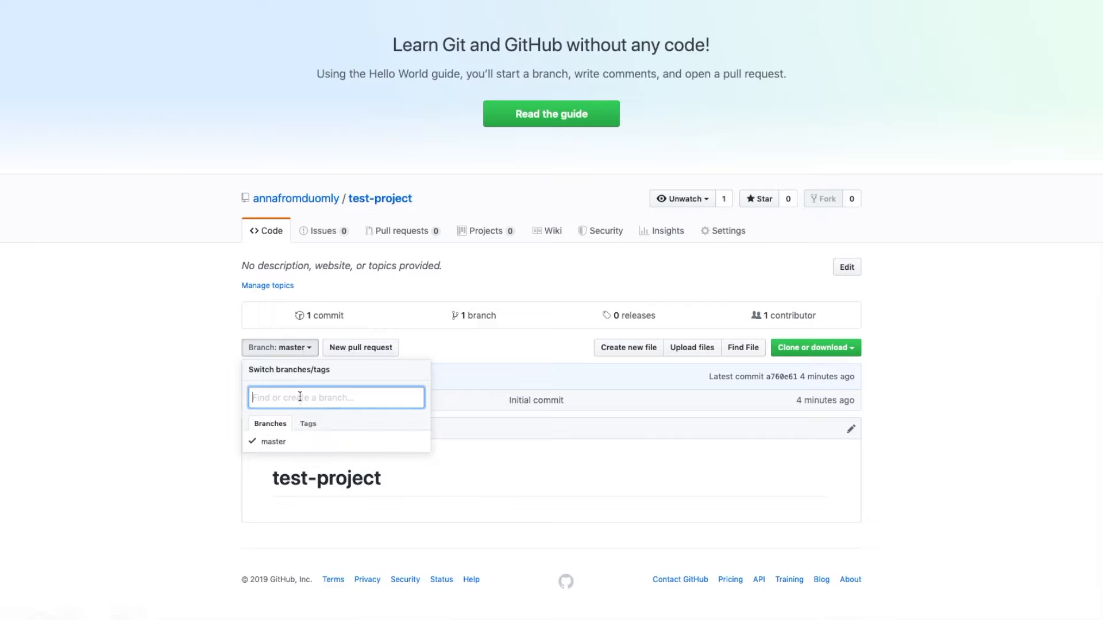
pyautogui.write('initial')
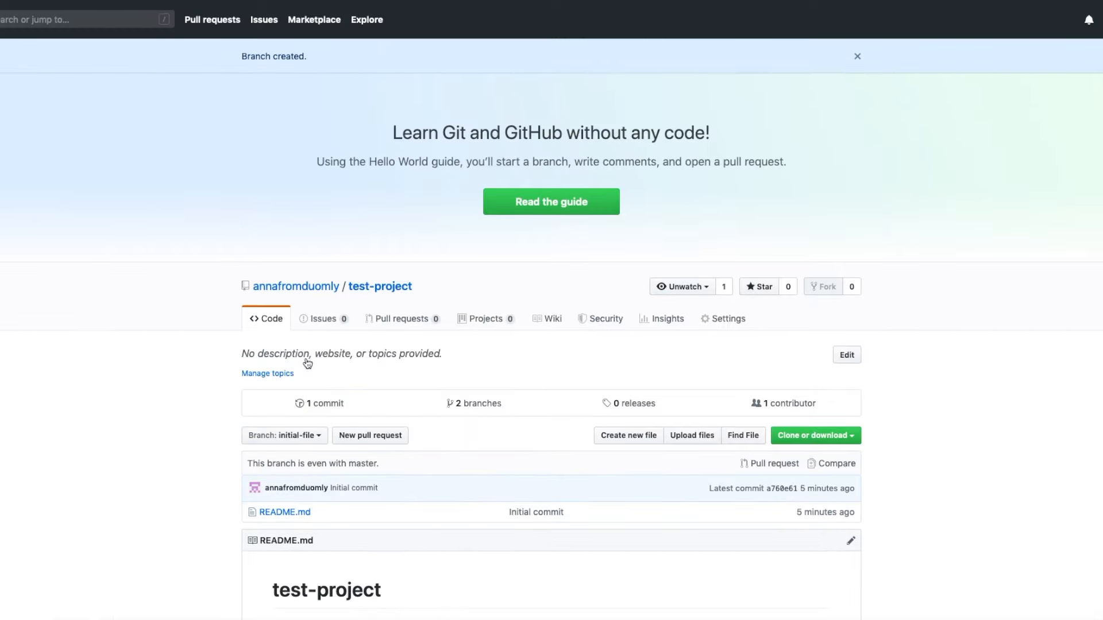
pyautogui.scroll(-3)
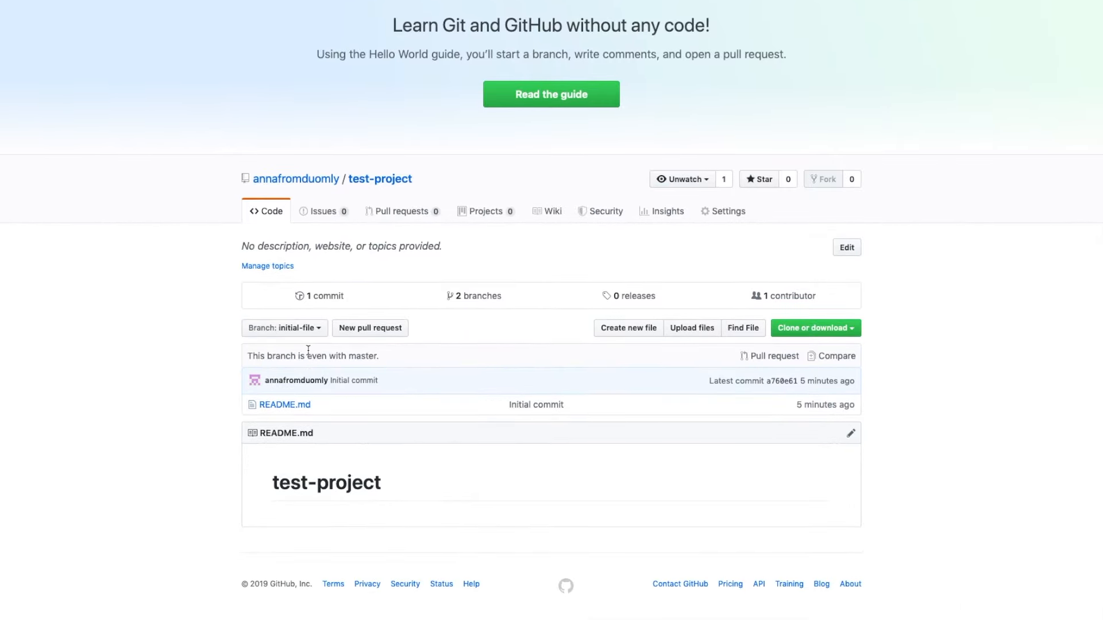
pyautogui.moveTo(317, 343)
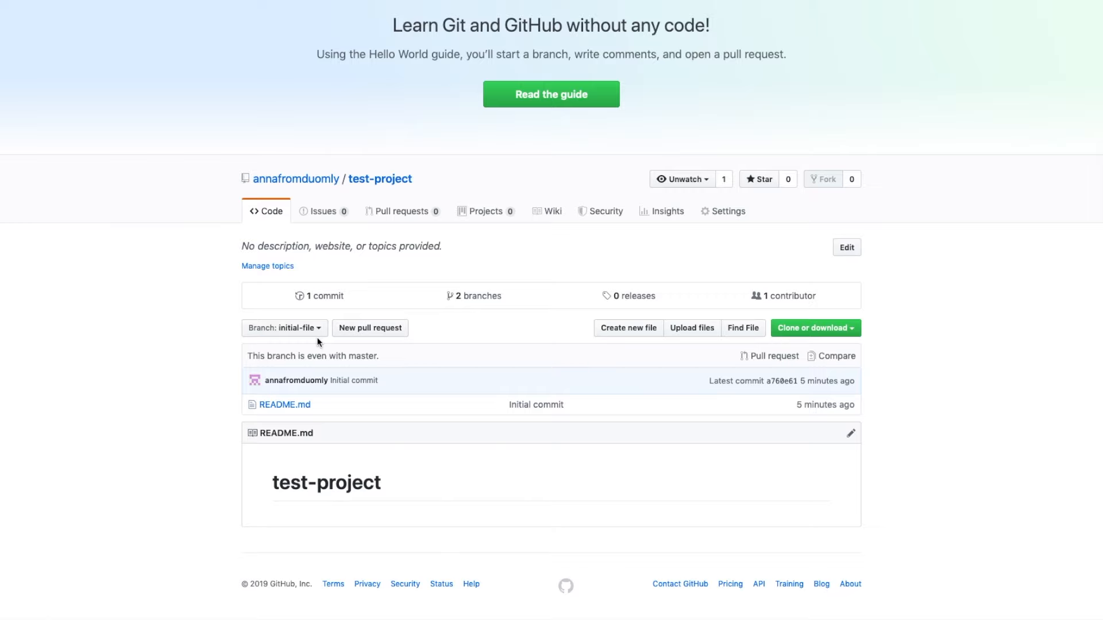
pyautogui.click(284, 327)
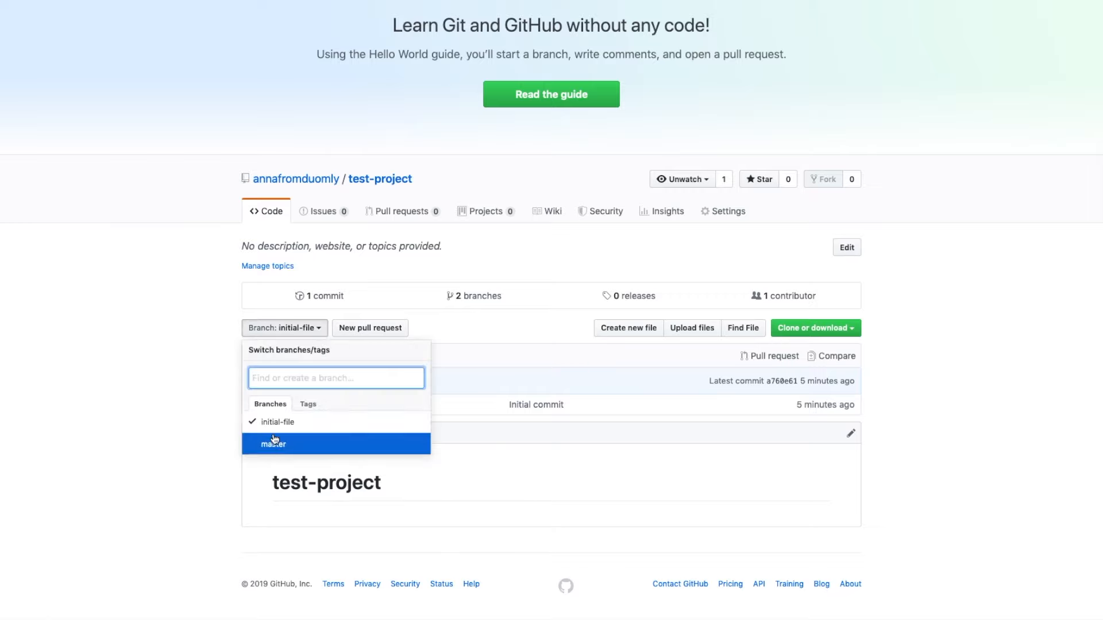
pyautogui.moveTo(436, 321)
pyautogui.write('gi')
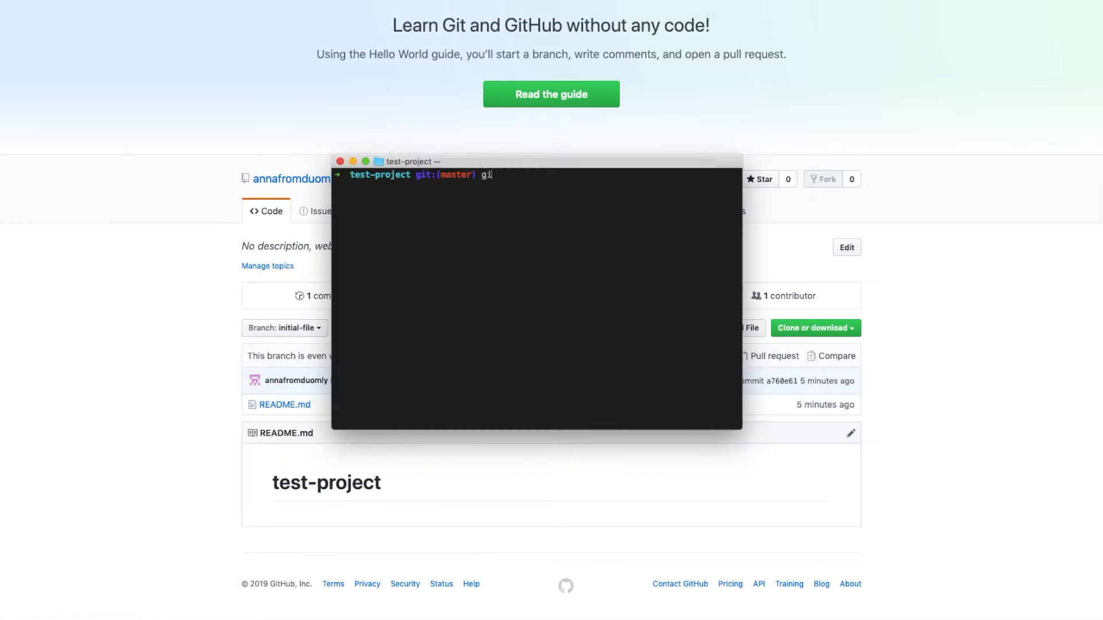
# - Run git fetch && git checkout 'initial-file' to track the new remote branch locally
pyautogui.write('t')
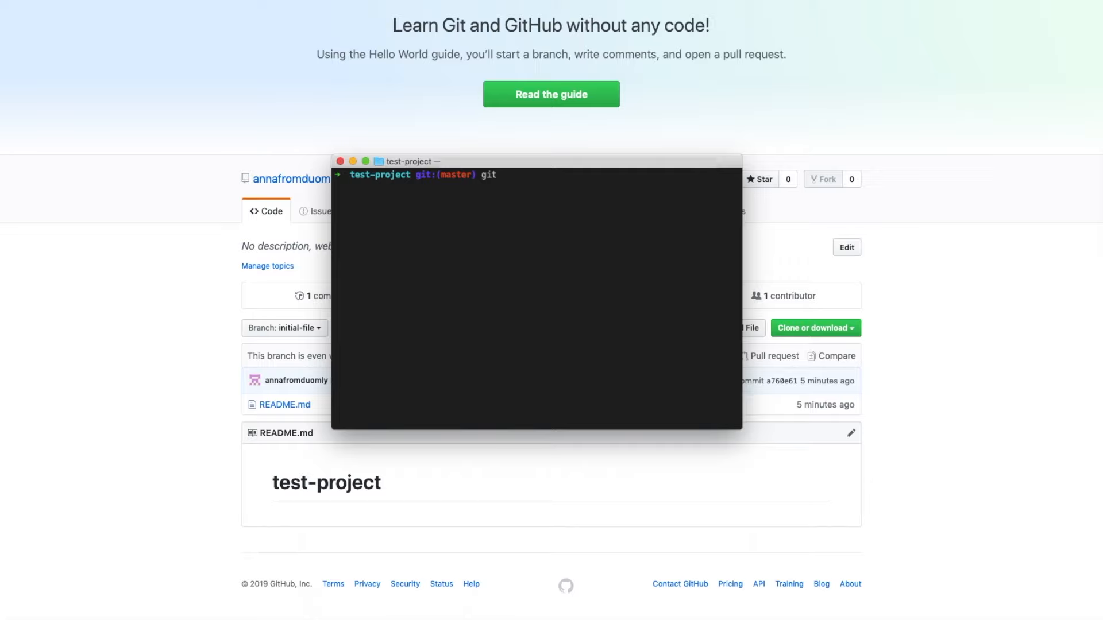
pyautogui.write('fetch')
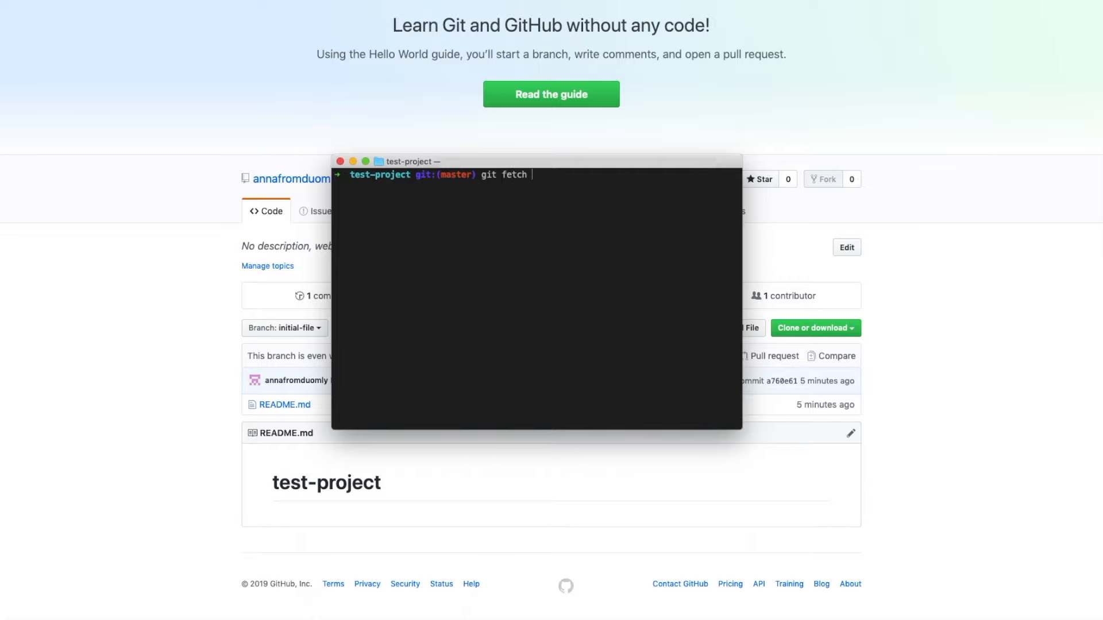
pyautogui.write('&& git c')
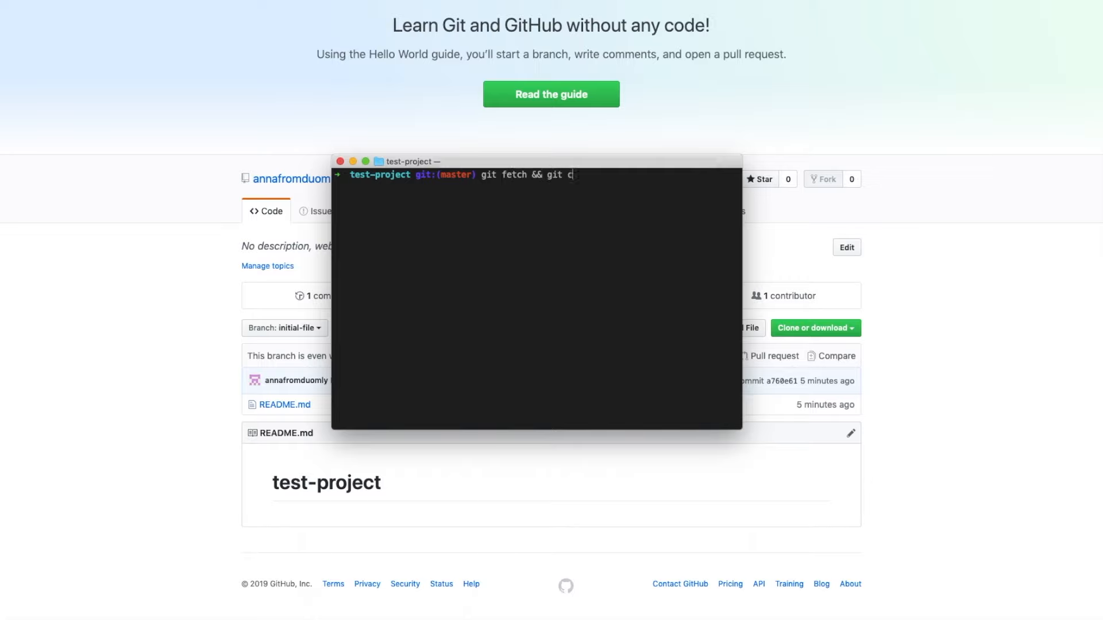
pyautogui.write('heckout')
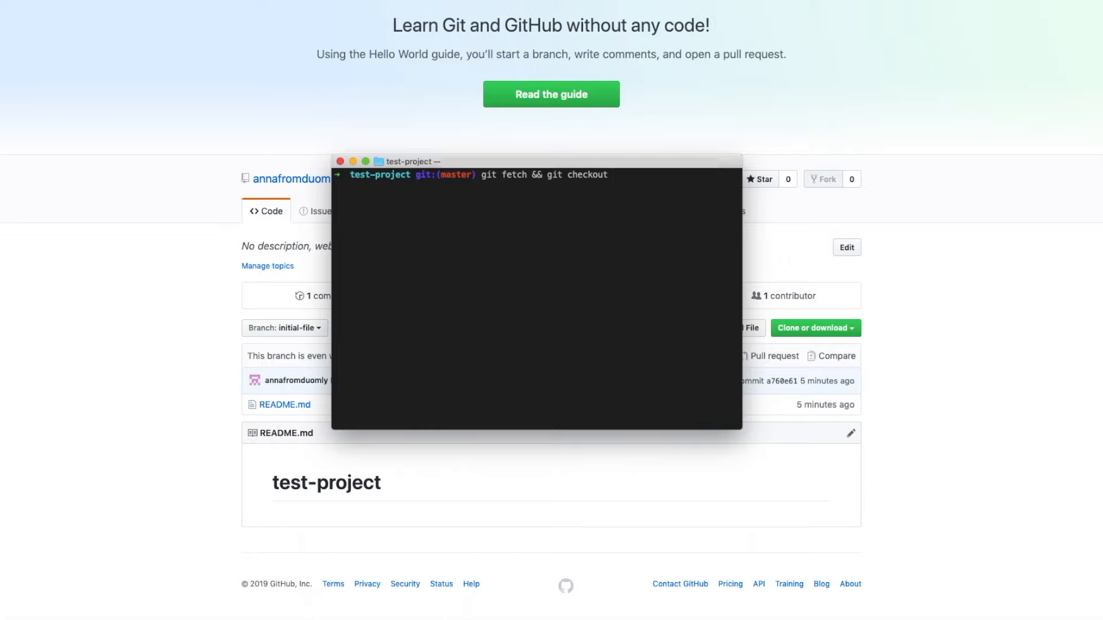
pyautogui.write("'initial-")
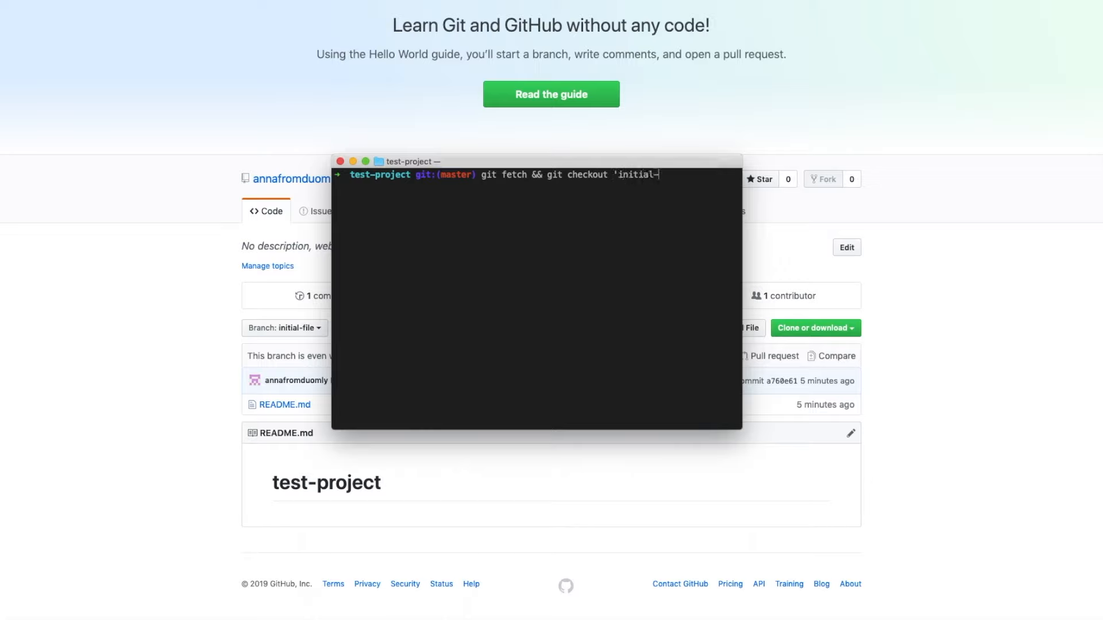
pyautogui.press('Return')
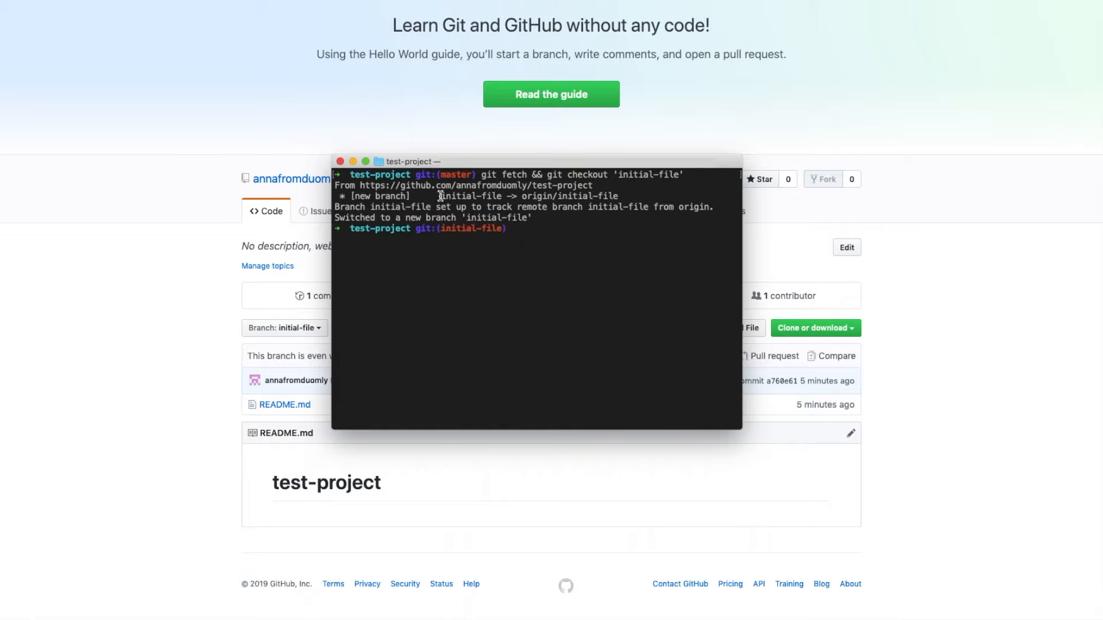
pyautogui.moveTo(628, 215)
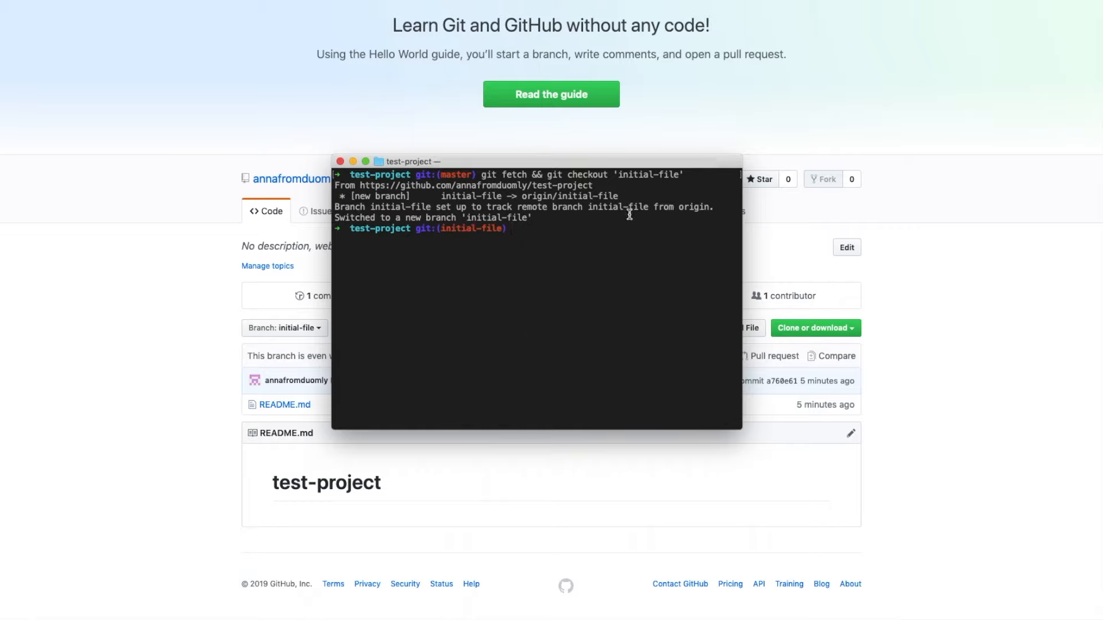
pyautogui.moveTo(622, 234)
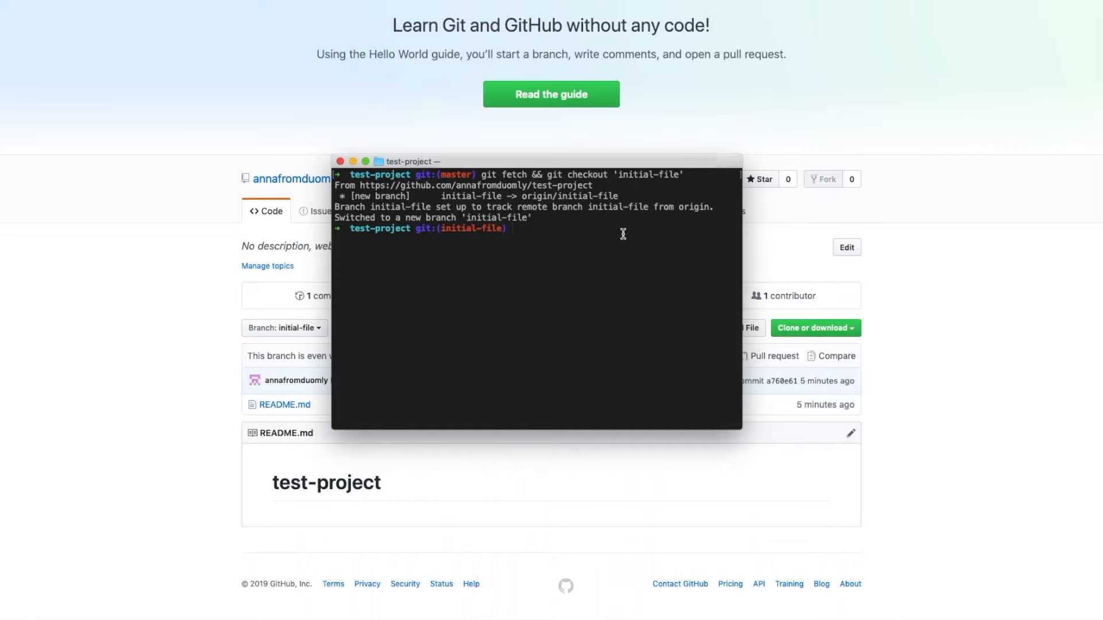
pyautogui.moveTo(519, 271)
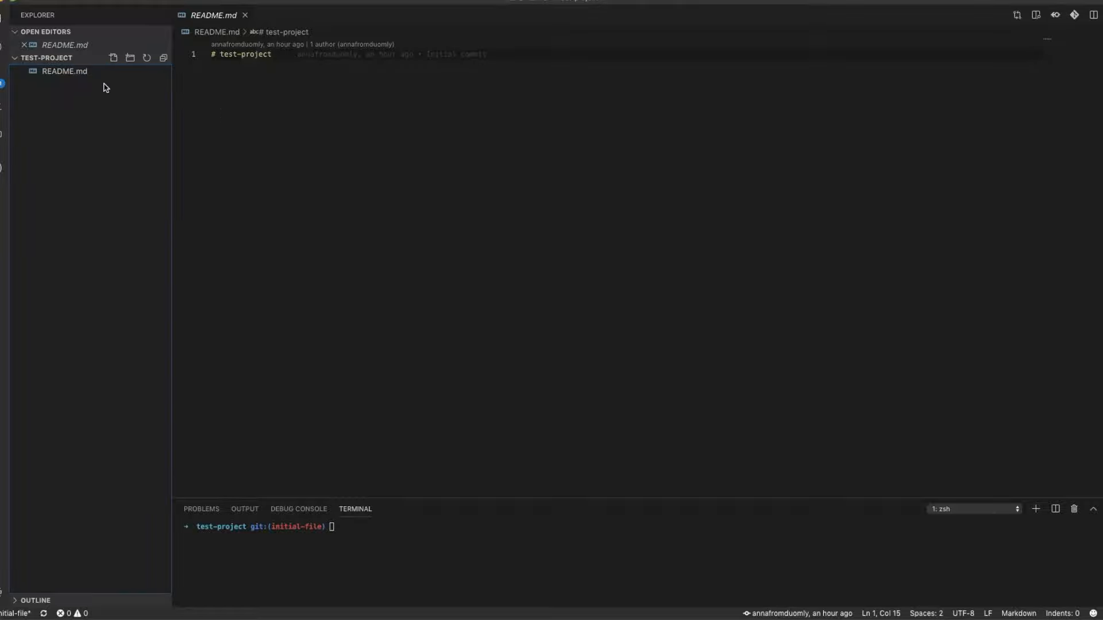
# - Create index.html with html and head markup and a 'Testing project' title
pyautogui.click(113, 57)
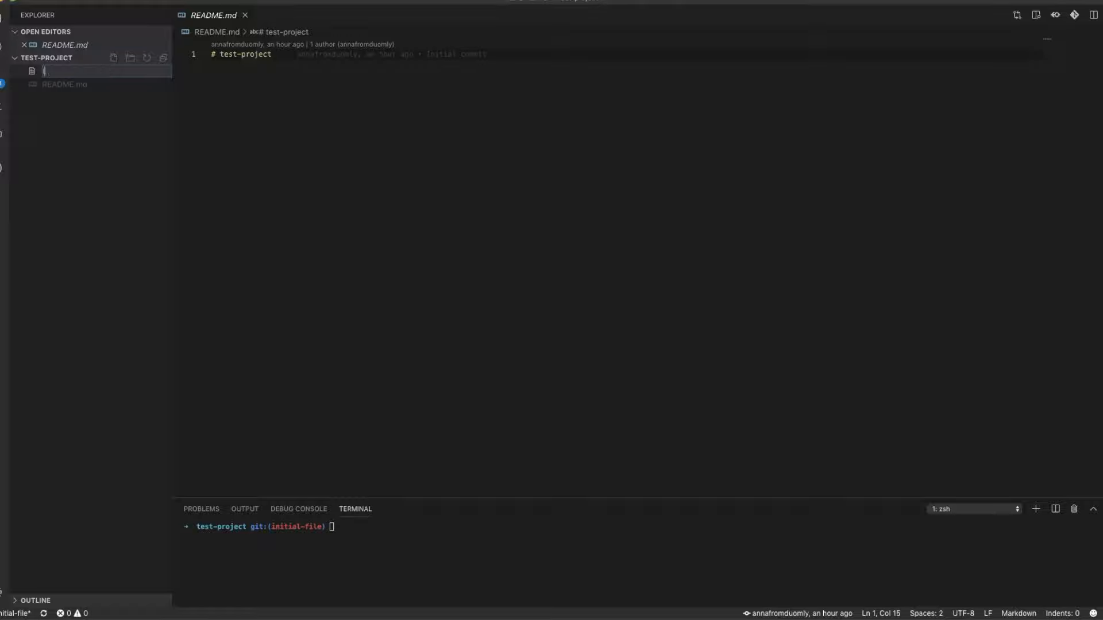
pyautogui.write('index.ht')
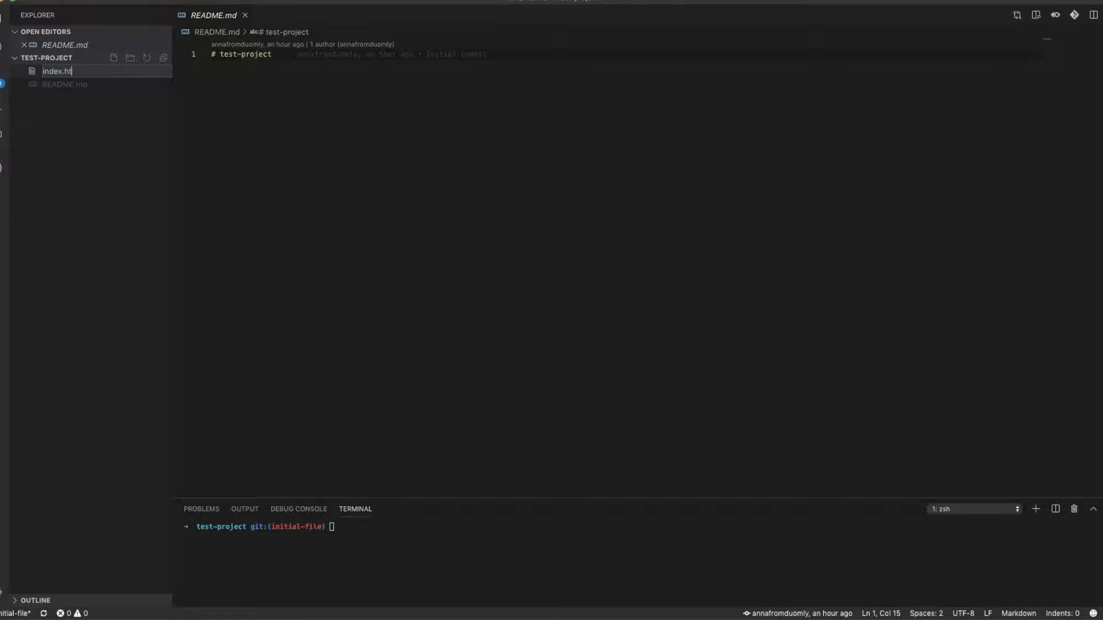
pyautogui.press('Enter')
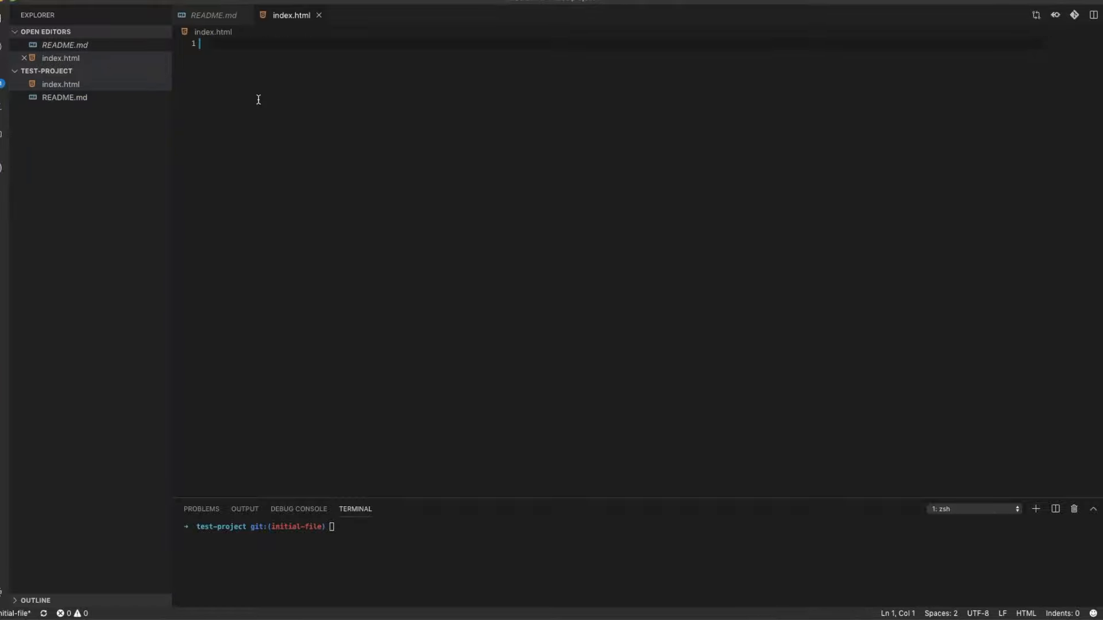
pyautogui.write('<html>')
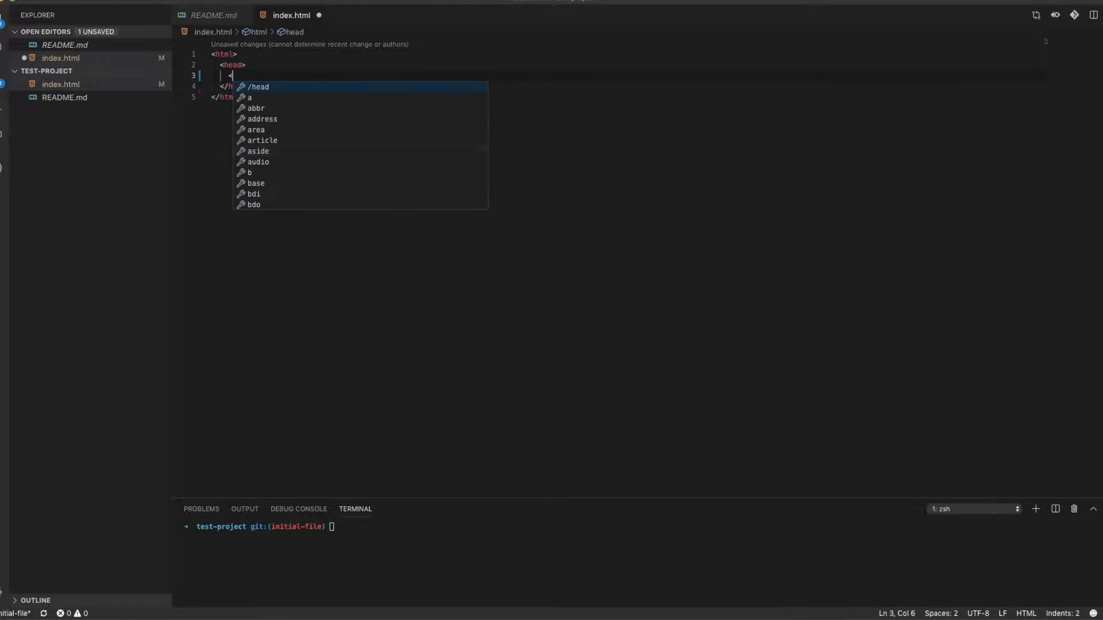
pyautogui.write('title></title>')
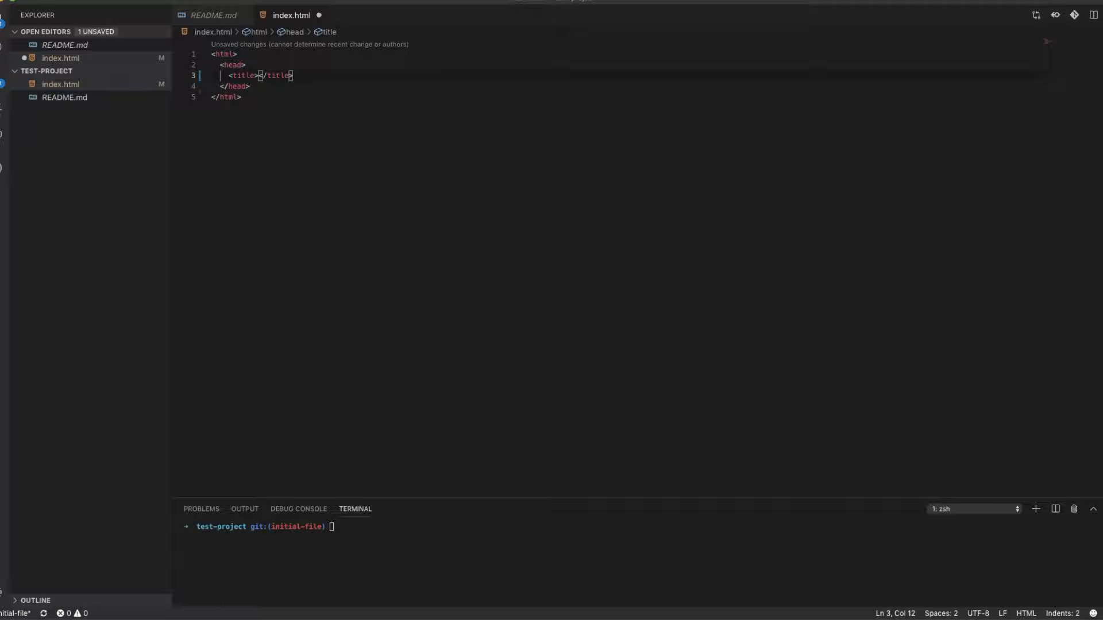
pyautogui.write('Testing pre')
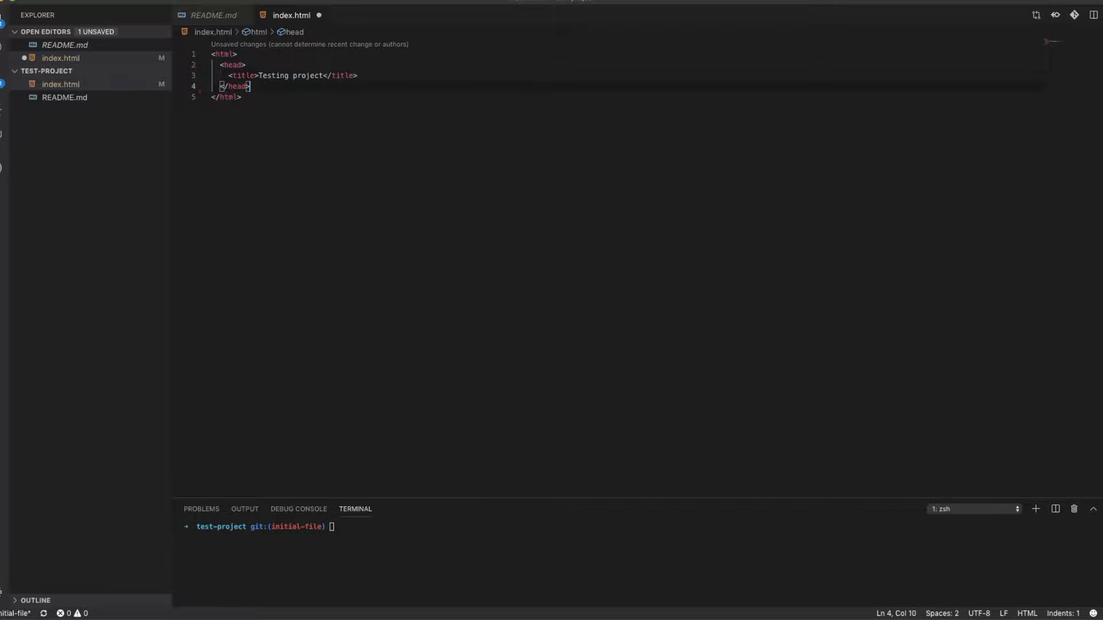
# - Add a body with a 'Courses list:' h3 heading and a ul listing HTML course and Css
pyautogui.write('<body></body>')
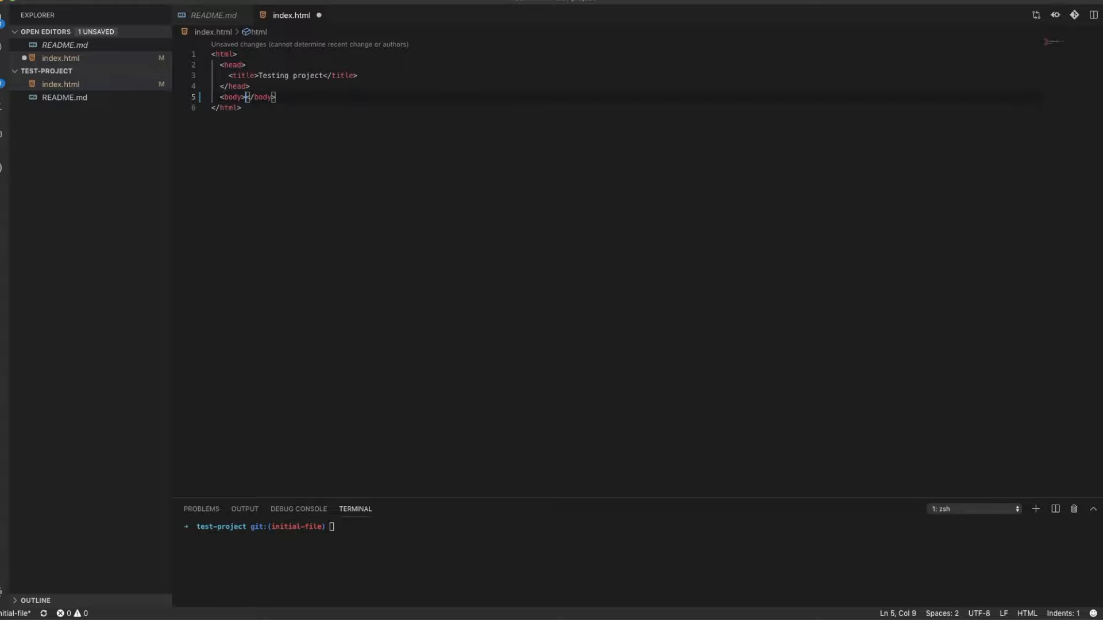
pyautogui.write('<h3></h3>')
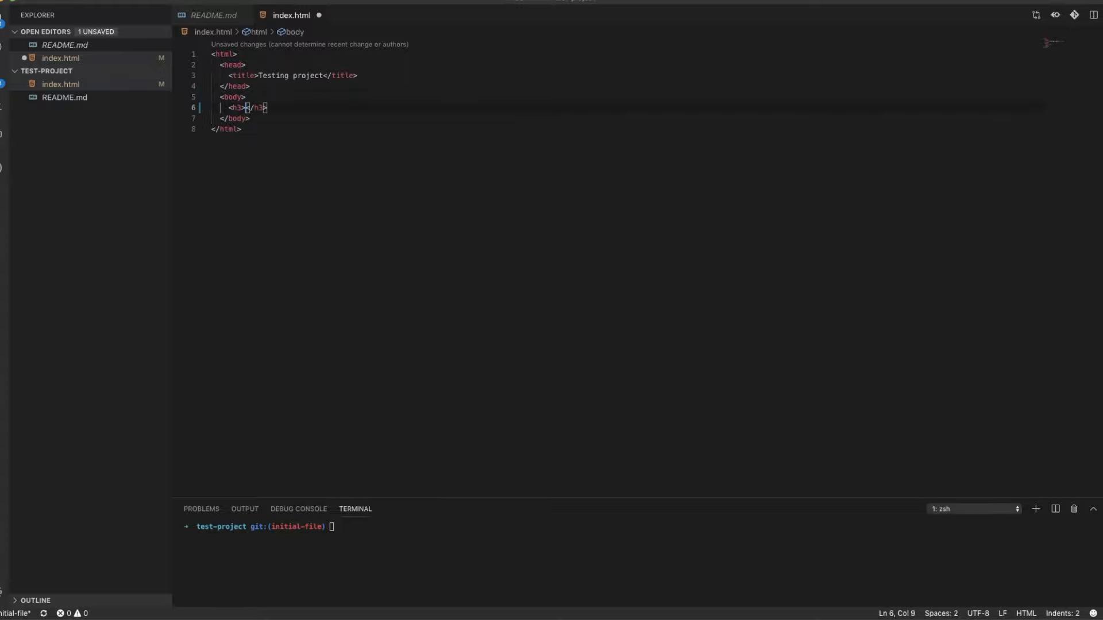
pyautogui.write('Courses list:')
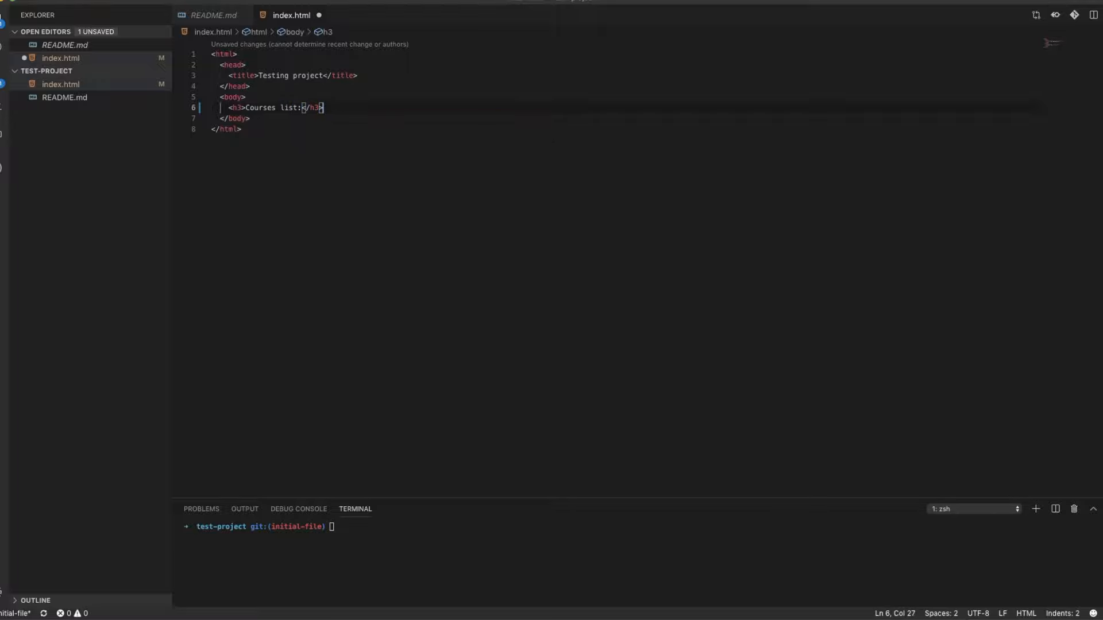
pyautogui.press('Enter')
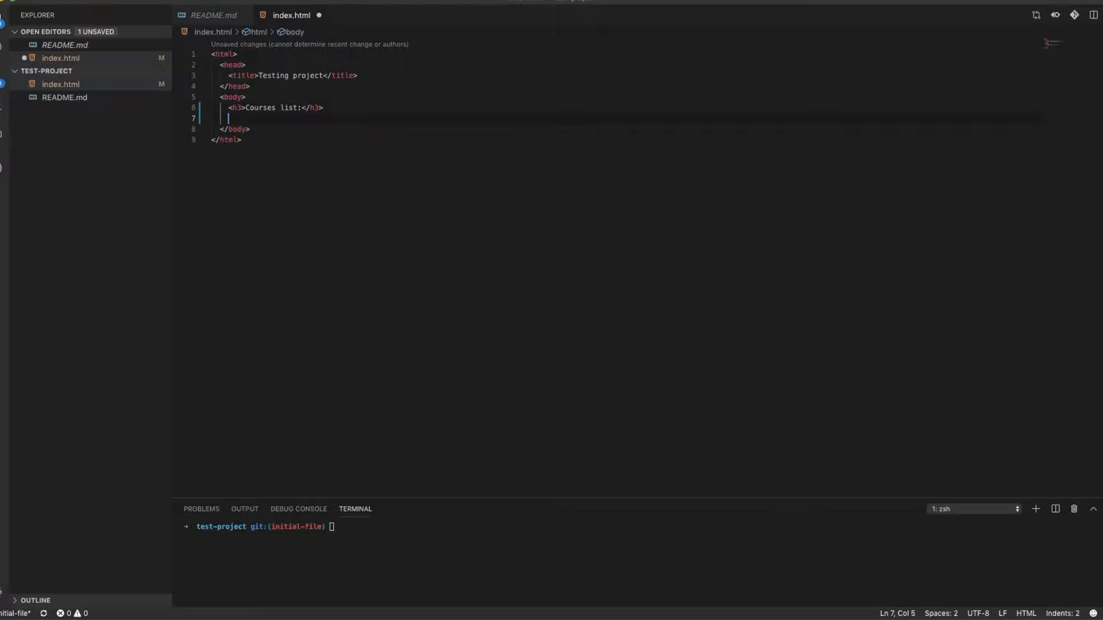
pyautogui.write('<ul>')
pyautogui.write('<li></li>')
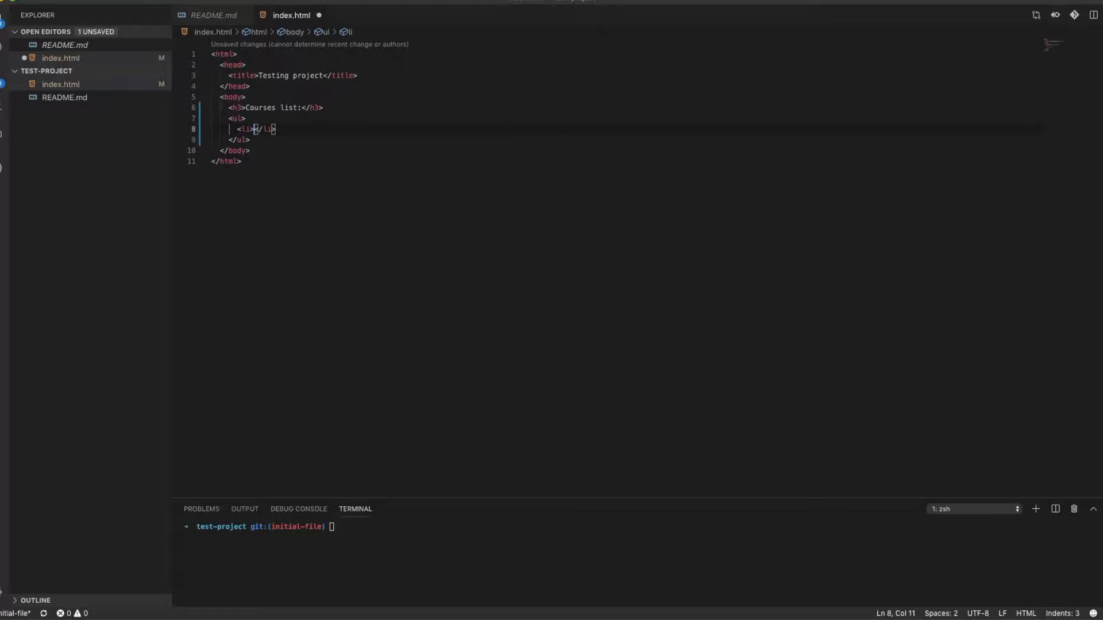
pyautogui.write('HTML course')
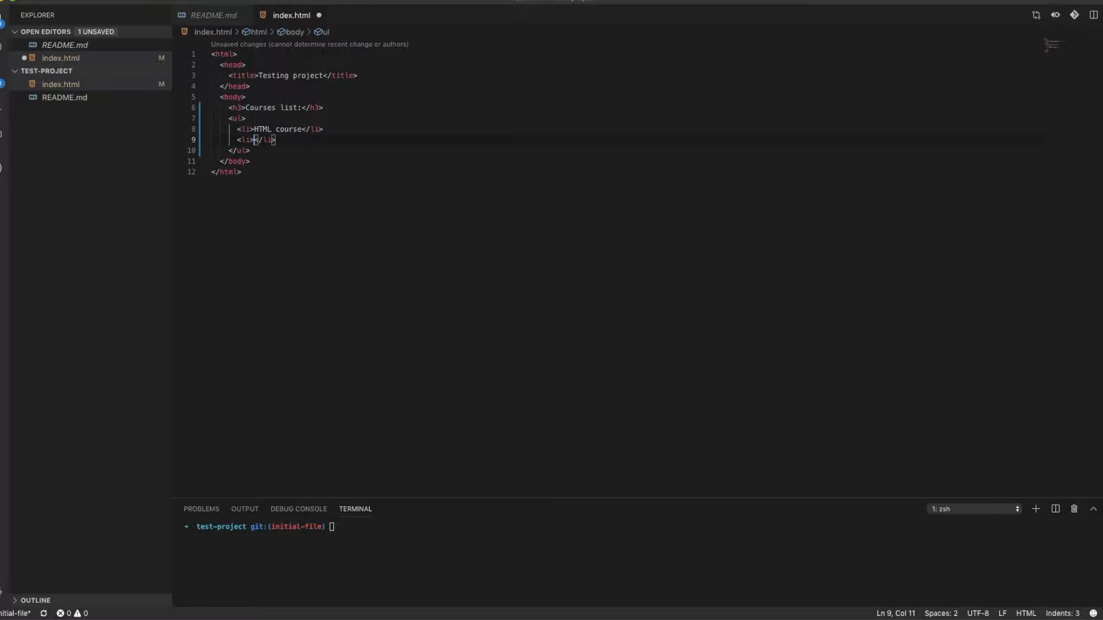
pyautogui.write('Css')
pyautogui.write('<li>JS course</li>')
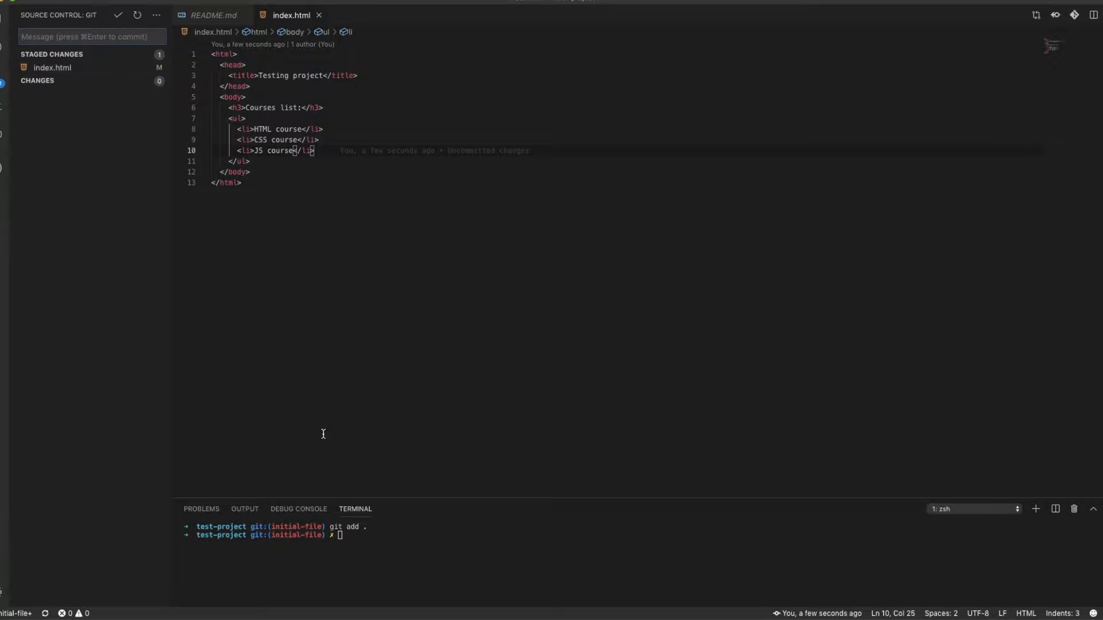
# - Run git commit -m 'Initial file' and git push to publish the commit
pyautogui.write('git')
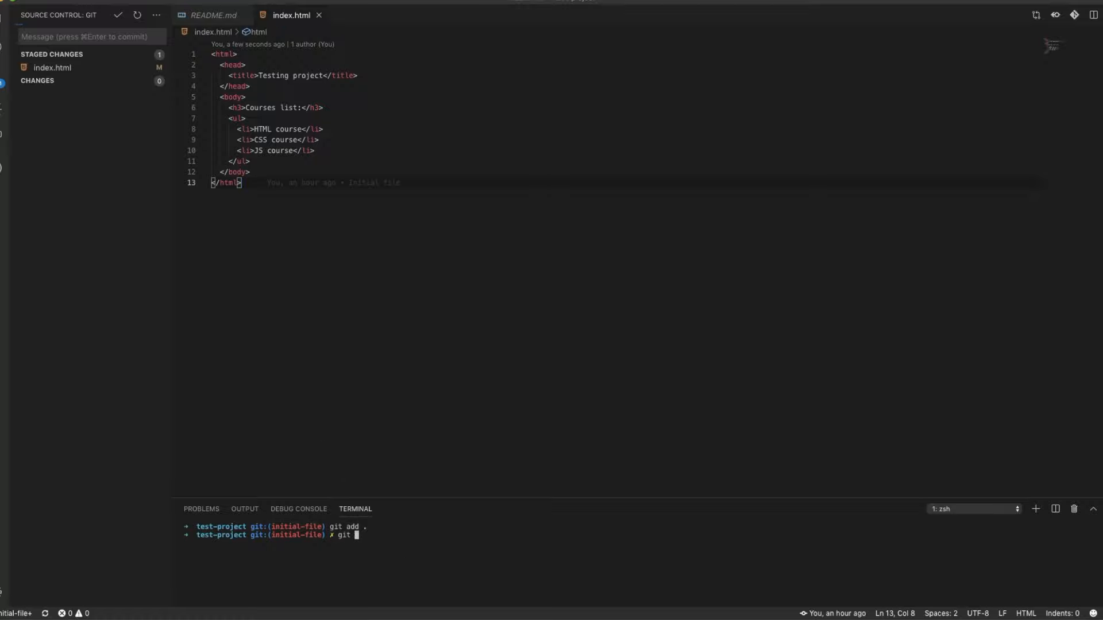
pyautogui.write("commit -m '")
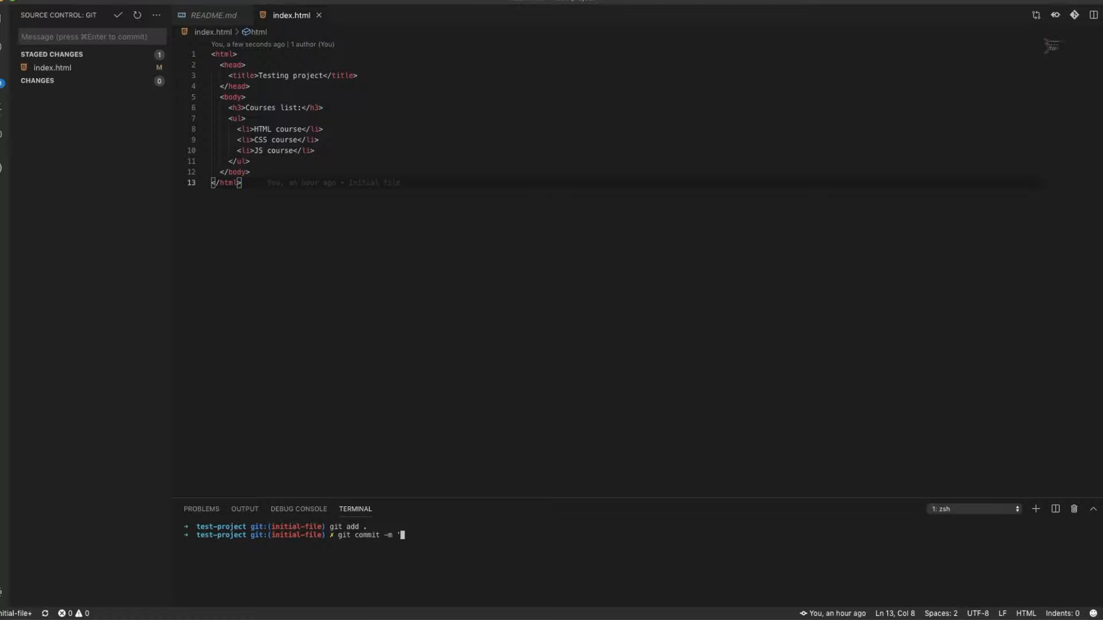
pyautogui.press('Return')
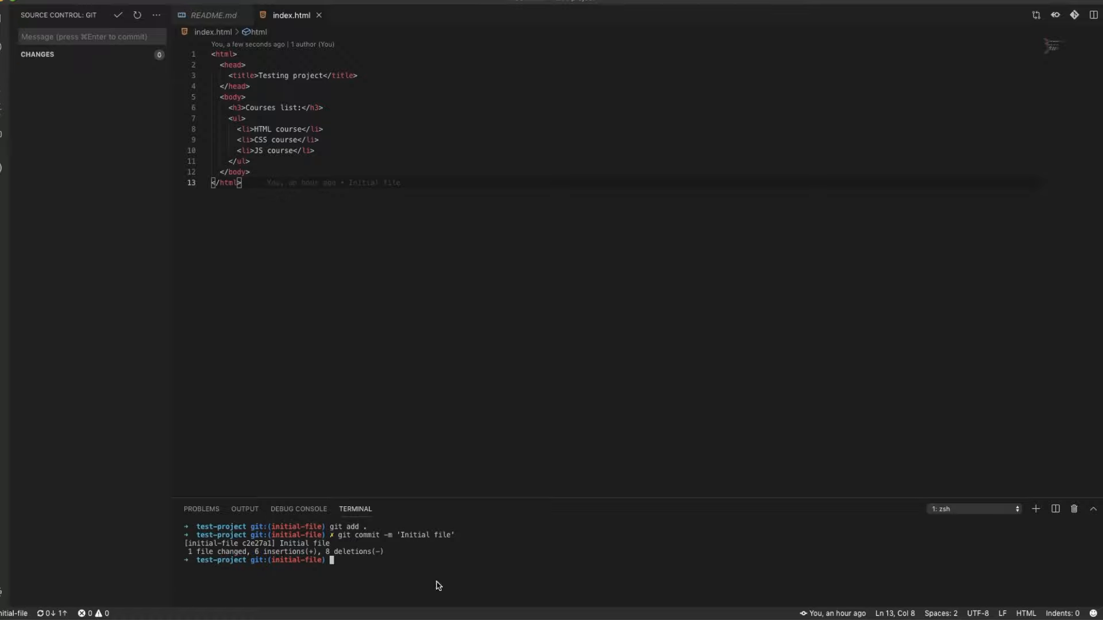
pyautogui.moveTo(354, 562)
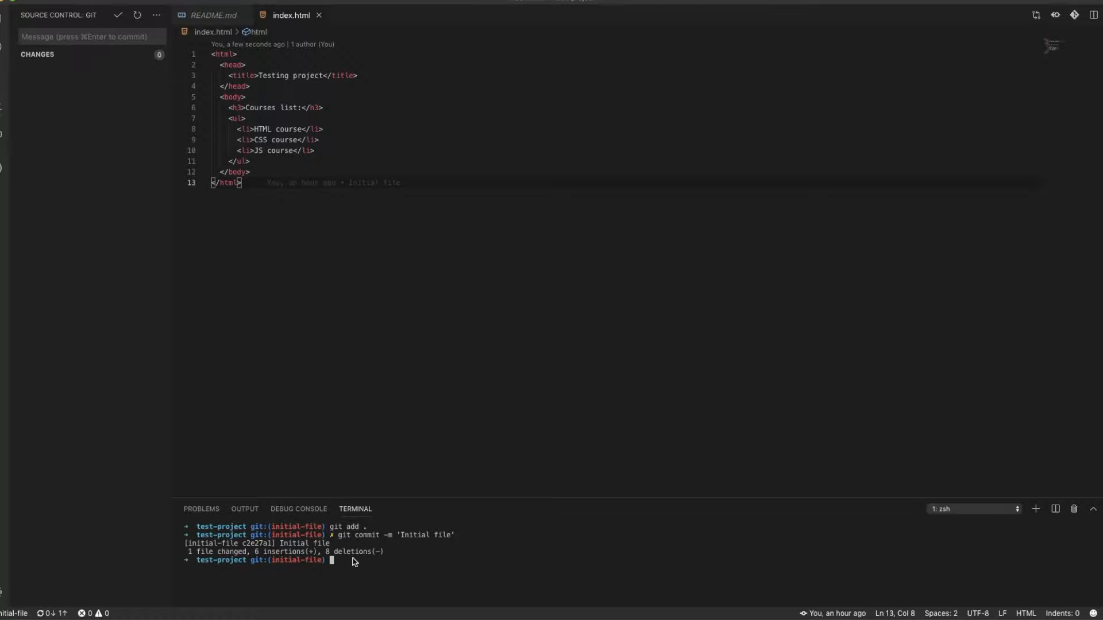
pyautogui.write('git push')
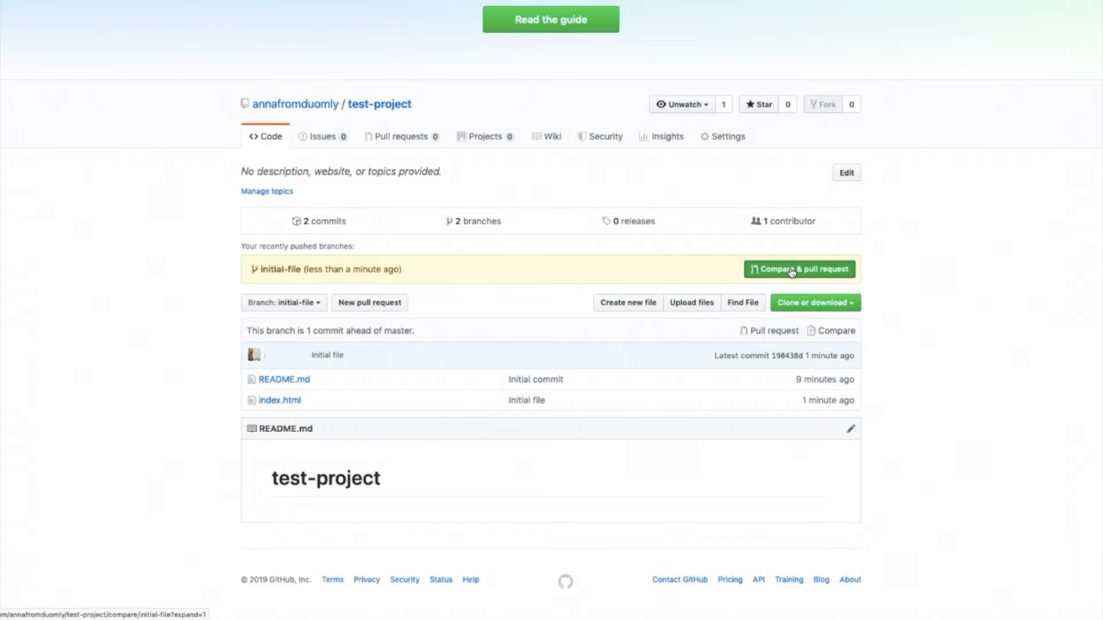
# - Start Compare & pull request, comment 'Adding initial file', and create the pull request
pyautogui.click(798, 268)
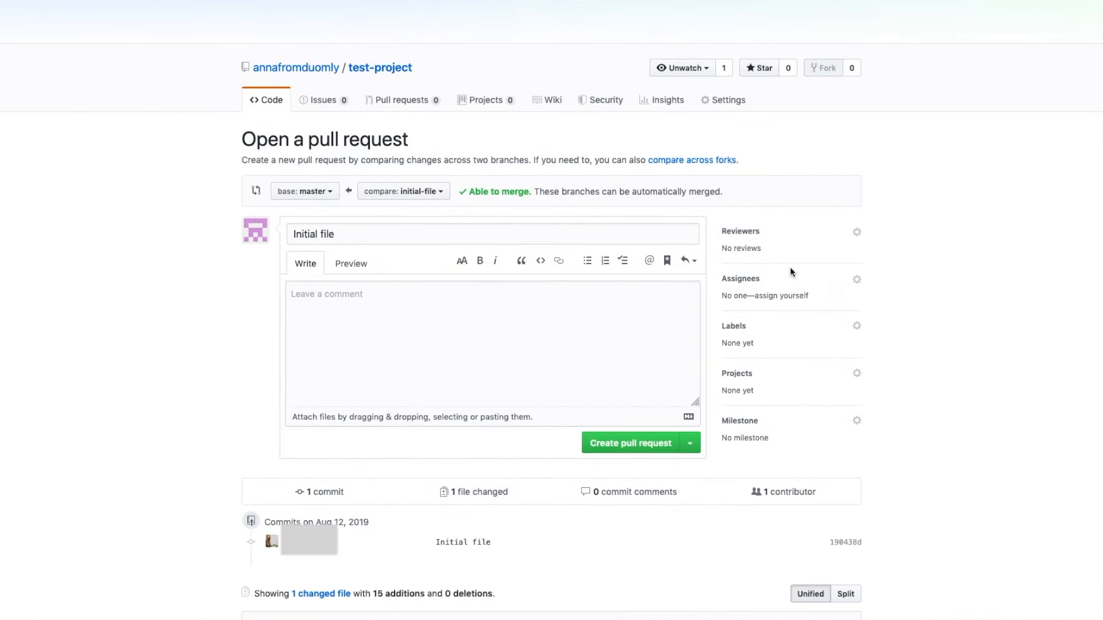
pyautogui.scroll(-3)
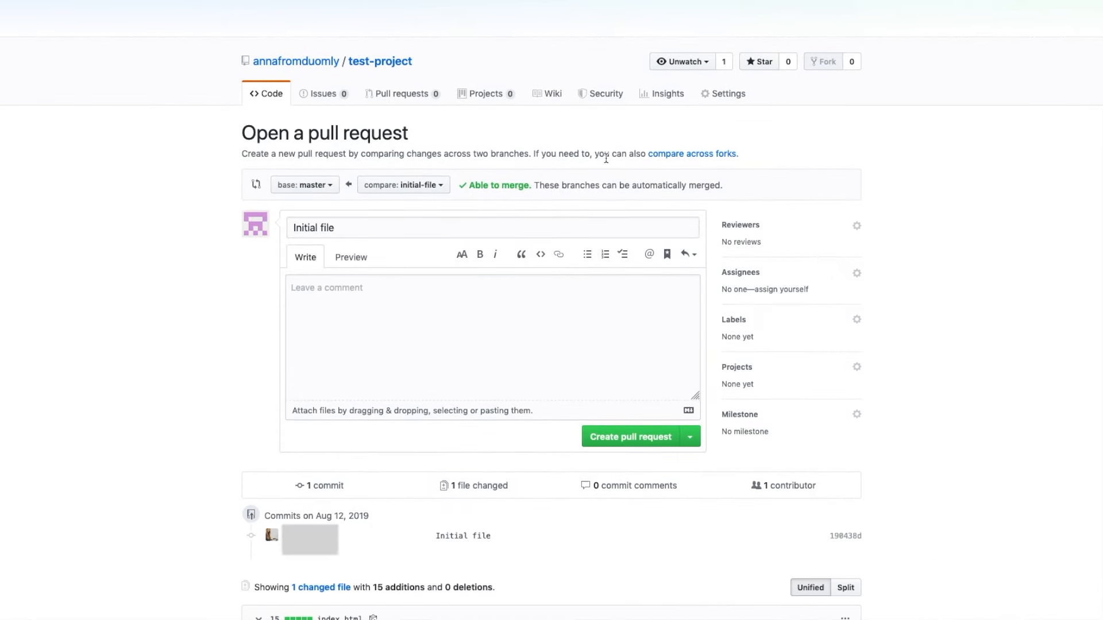
pyautogui.moveTo(618, 416)
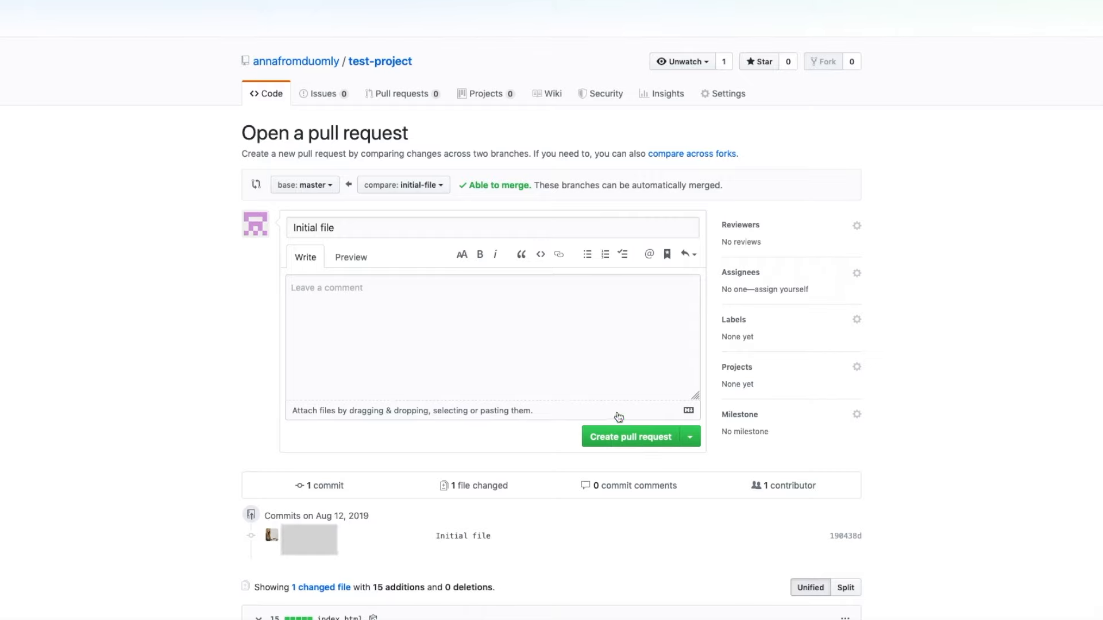
pyautogui.write('Add')
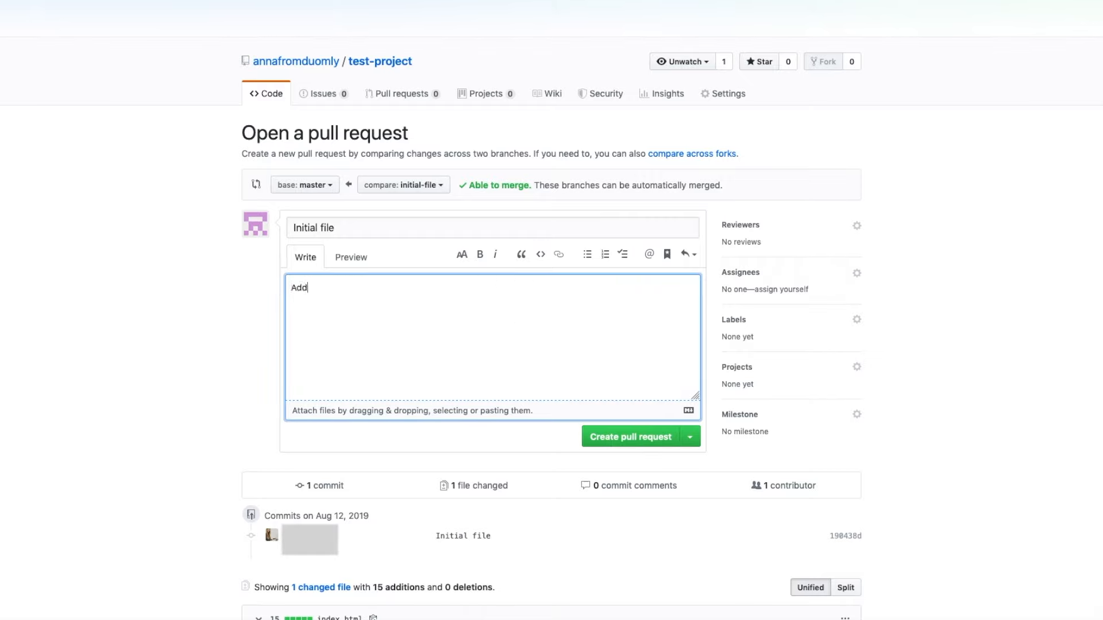
pyautogui.write('ing initial file')
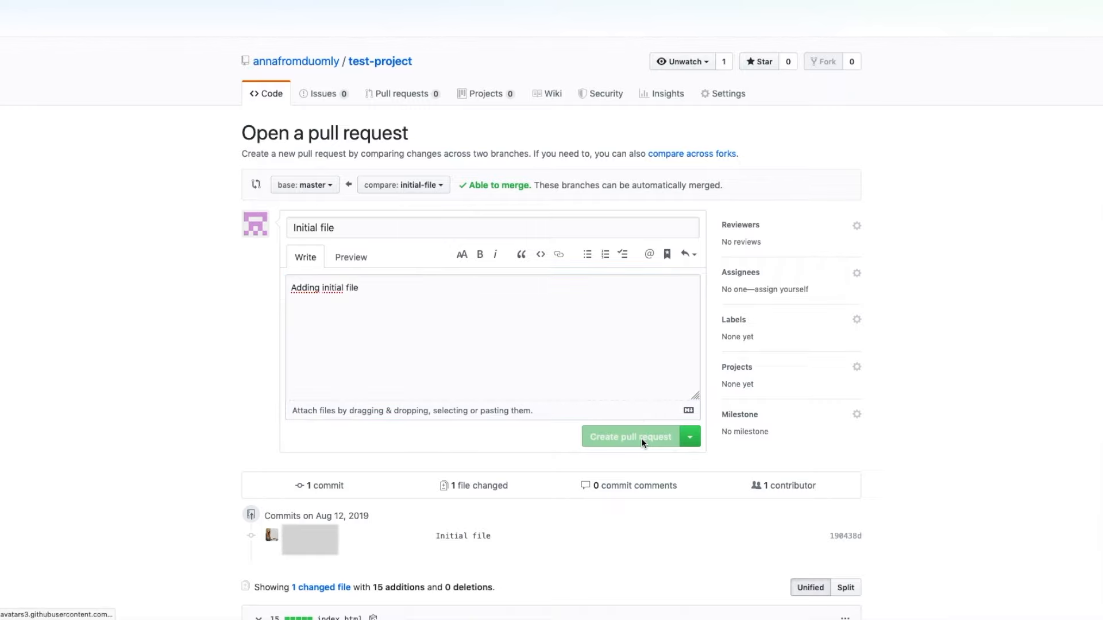
pyautogui.click(629, 437)
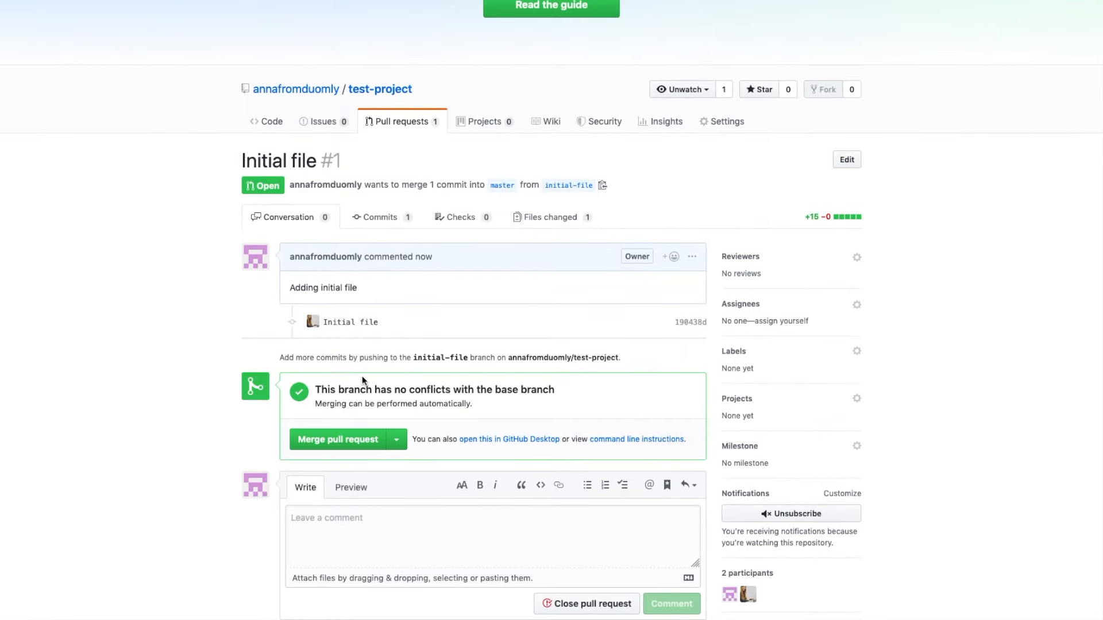
pyautogui.moveTo(547, 383)
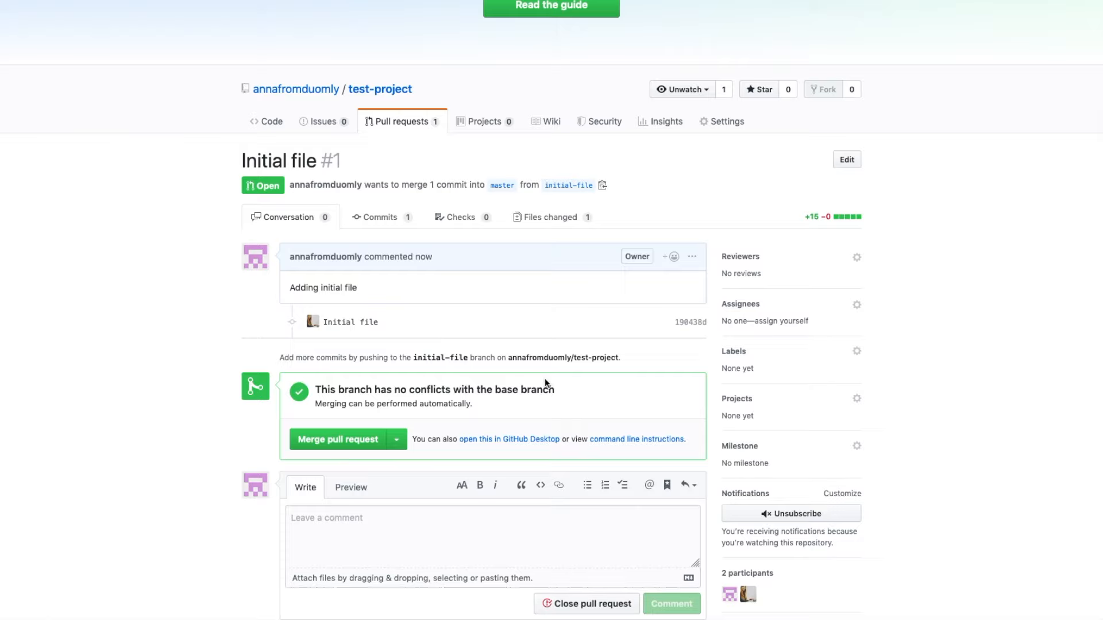
pyautogui.scroll(-3)
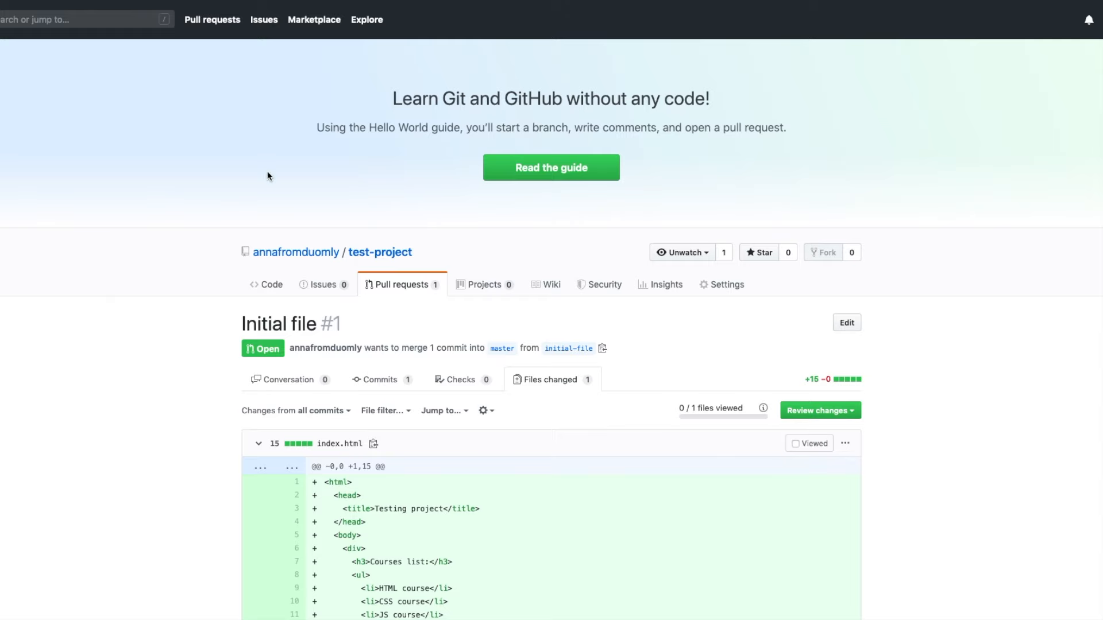
pyautogui.scroll(-3)
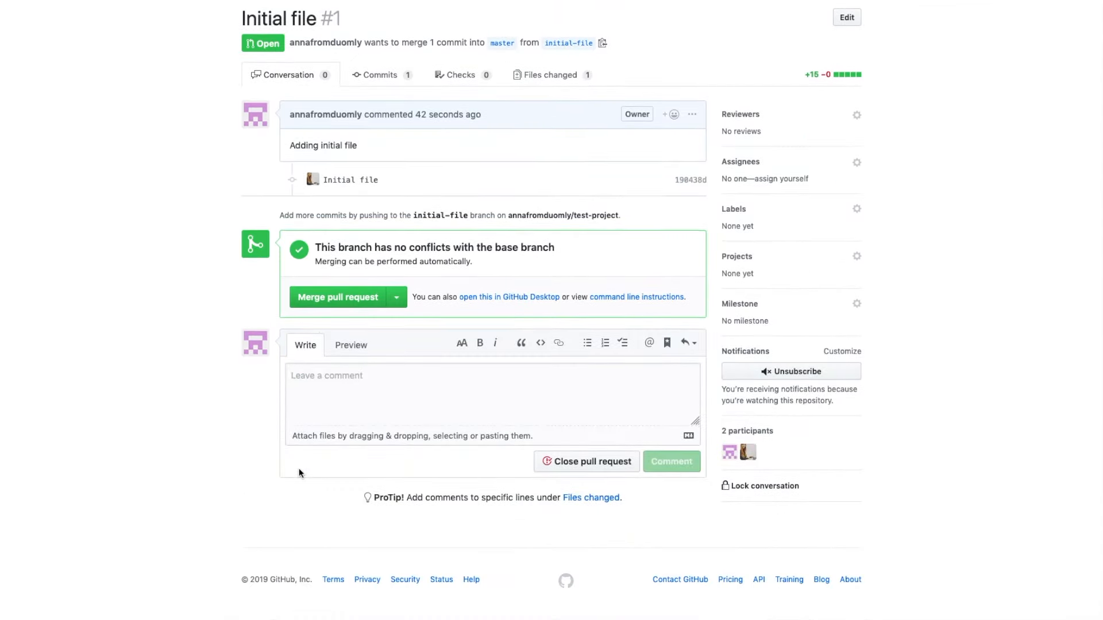
# - Merge pull request #1 into master and confirm the merge
pyautogui.click(337, 297)
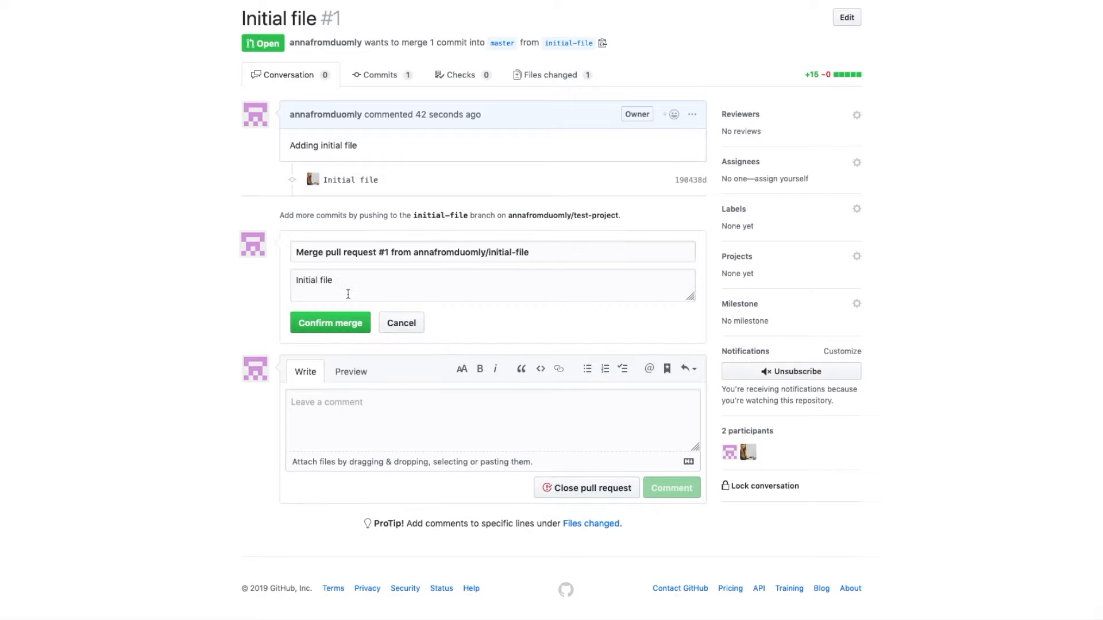
pyautogui.click(330, 322)
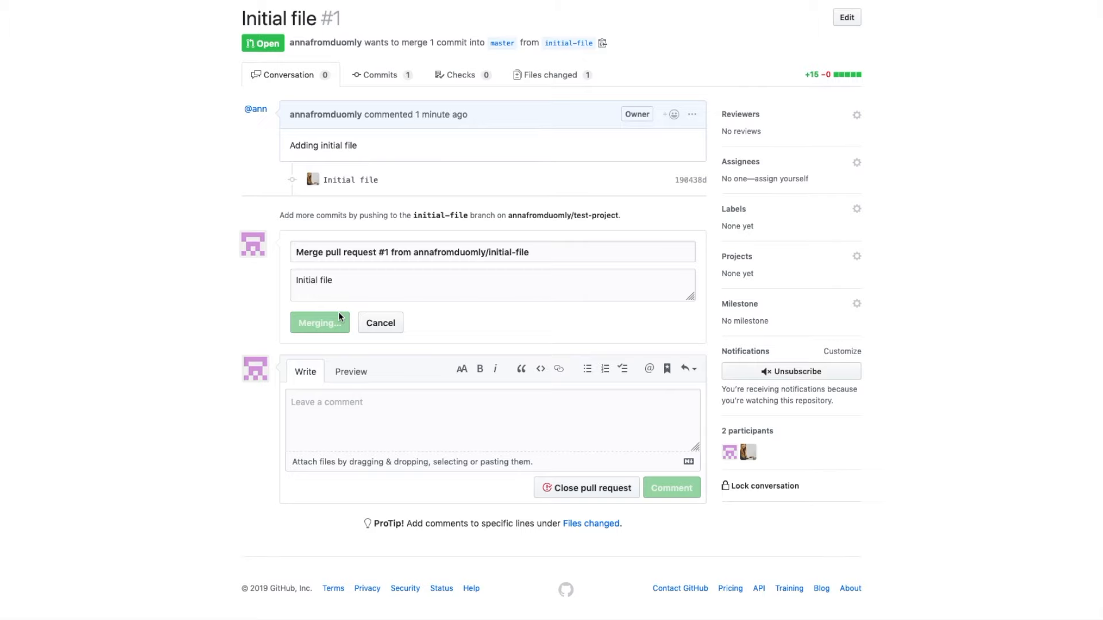
pyautogui.click(319, 322)
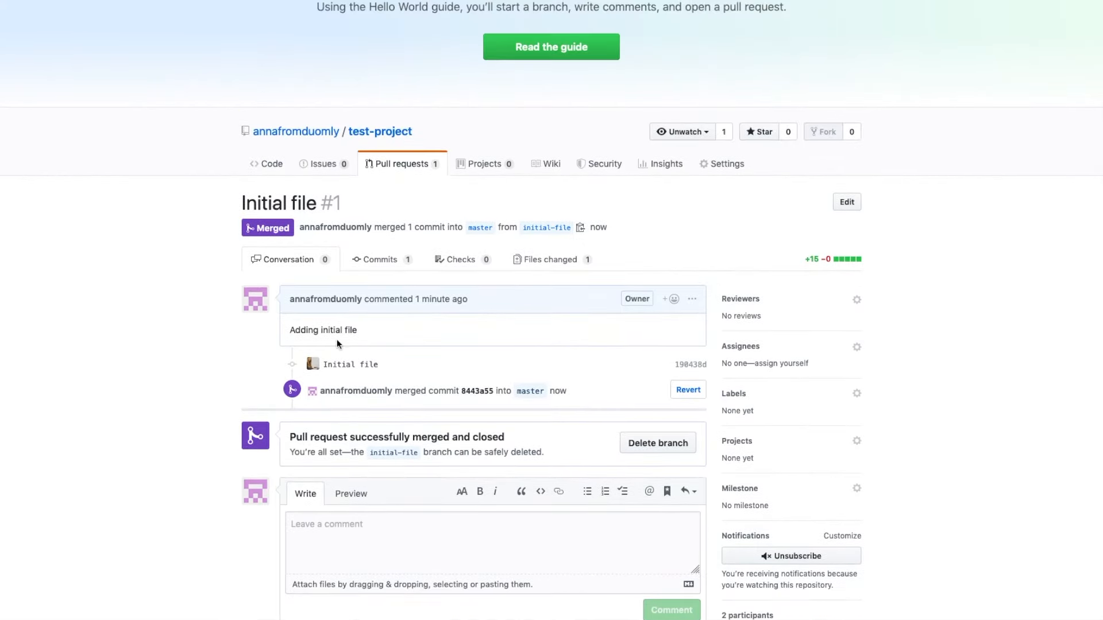
pyautogui.moveTo(380, 131)
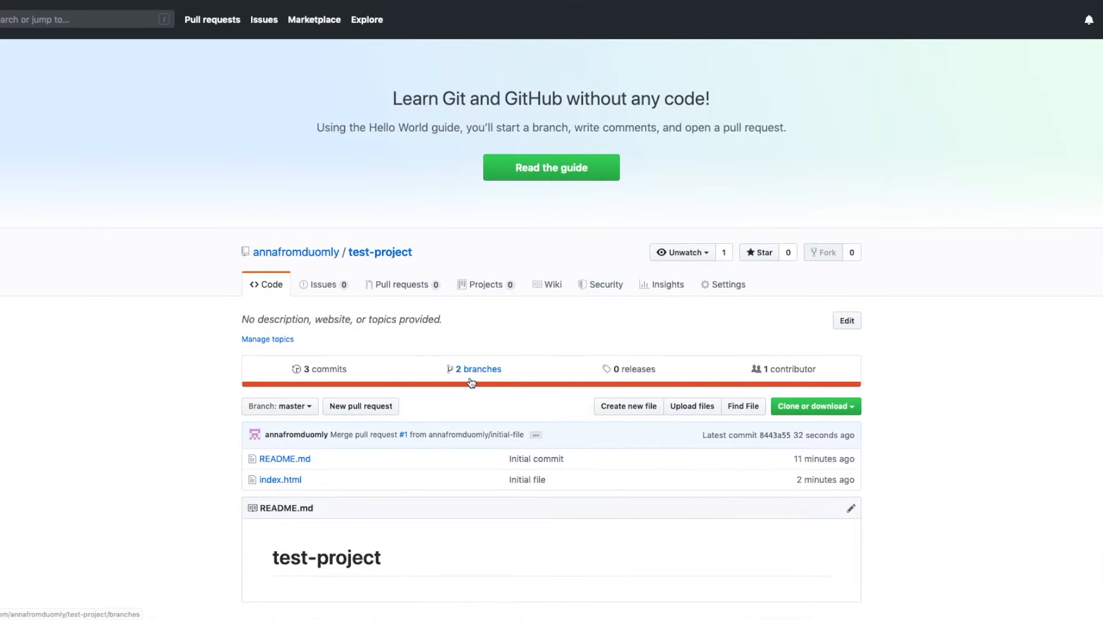
# - Return to the repository's Code page showing master with the merged commits
pyautogui.click(479, 369)
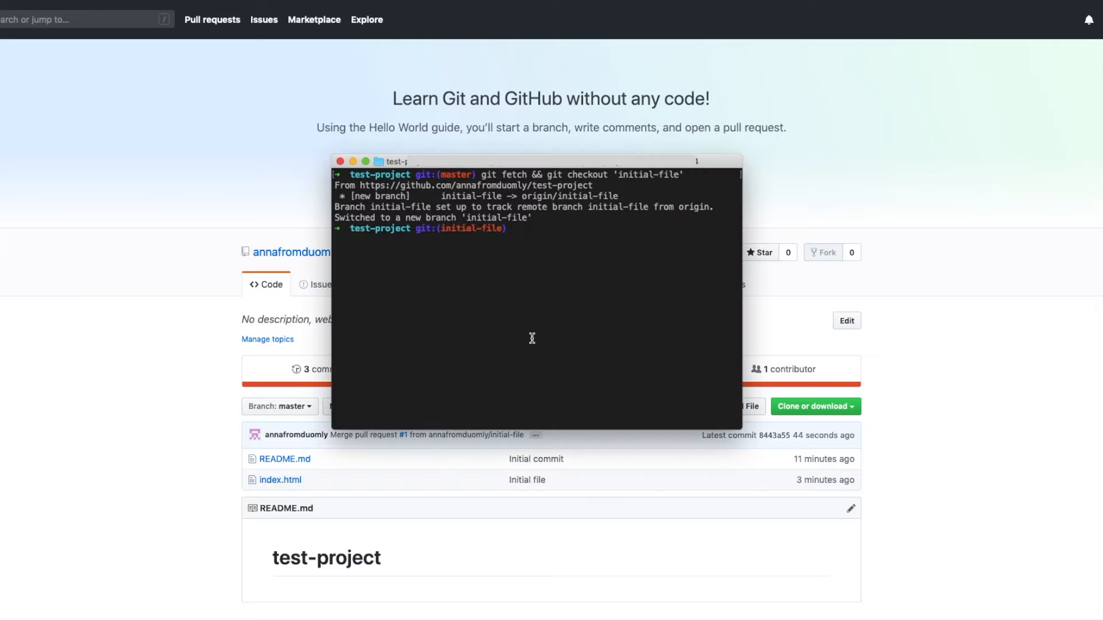
# - Run git pull to bring the local initial-file branch up to date with origin
pyautogui.write('git pull')
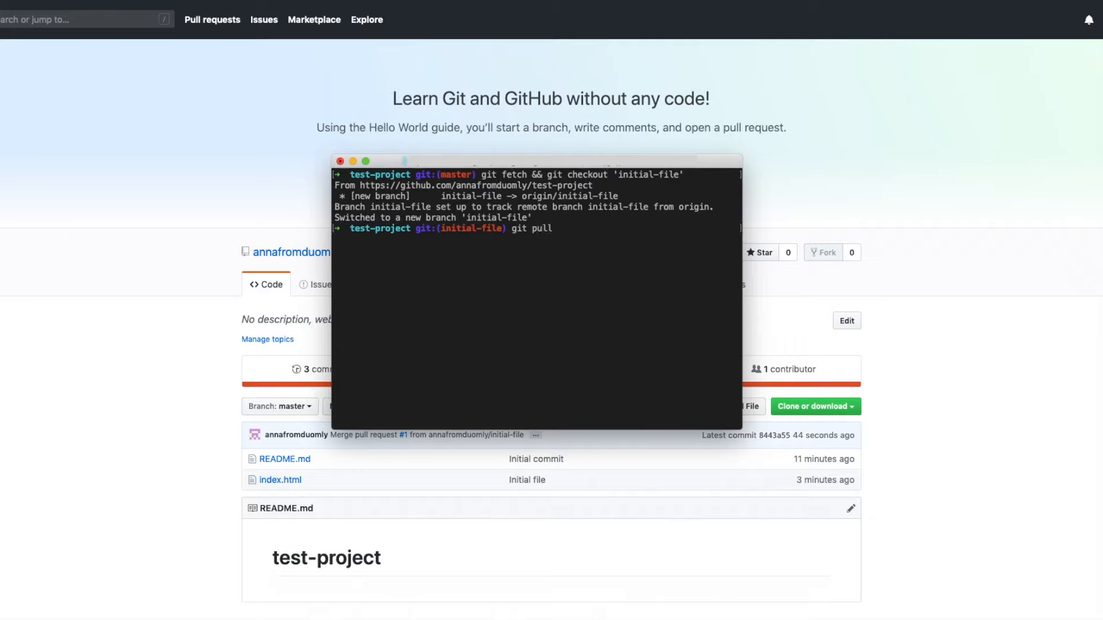
pyautogui.press('Return')
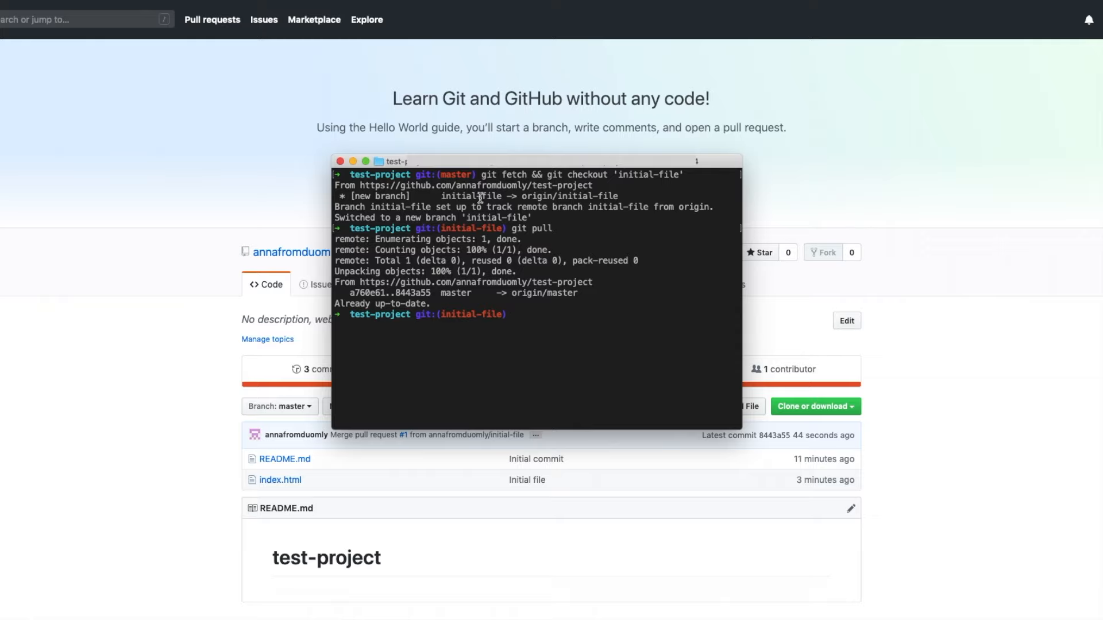
pyautogui.moveTo(378, 271)
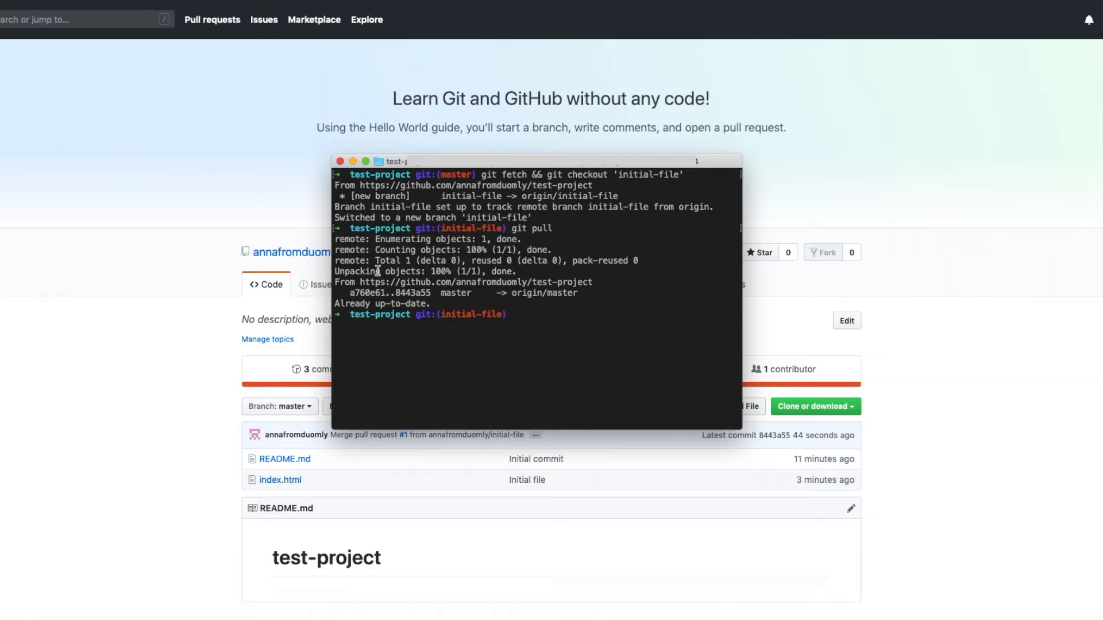
pyautogui.moveTo(520, 317)
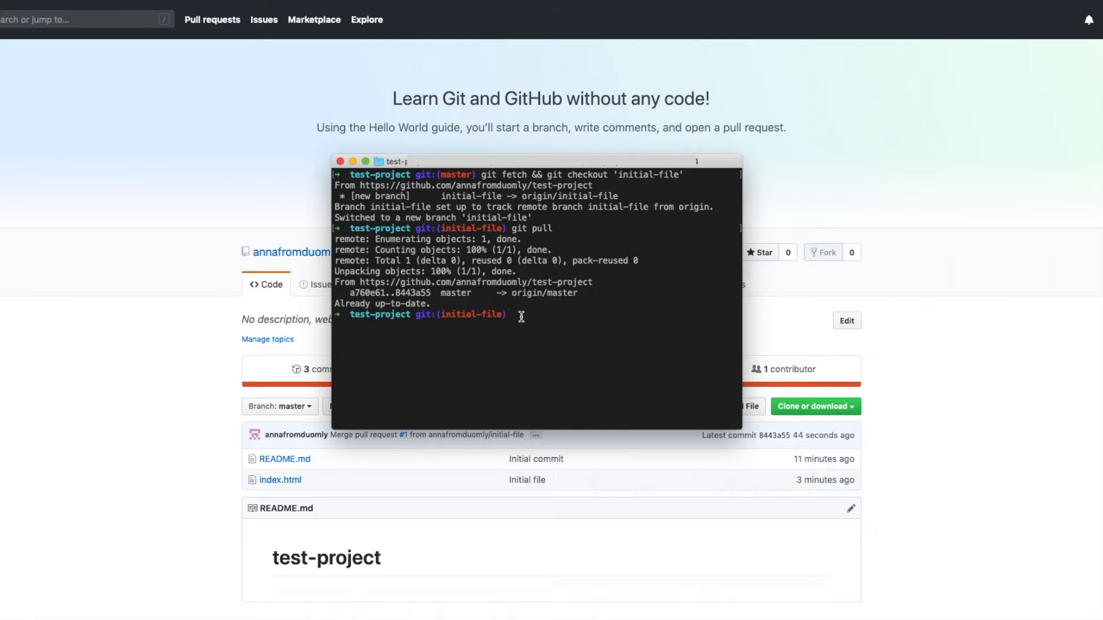